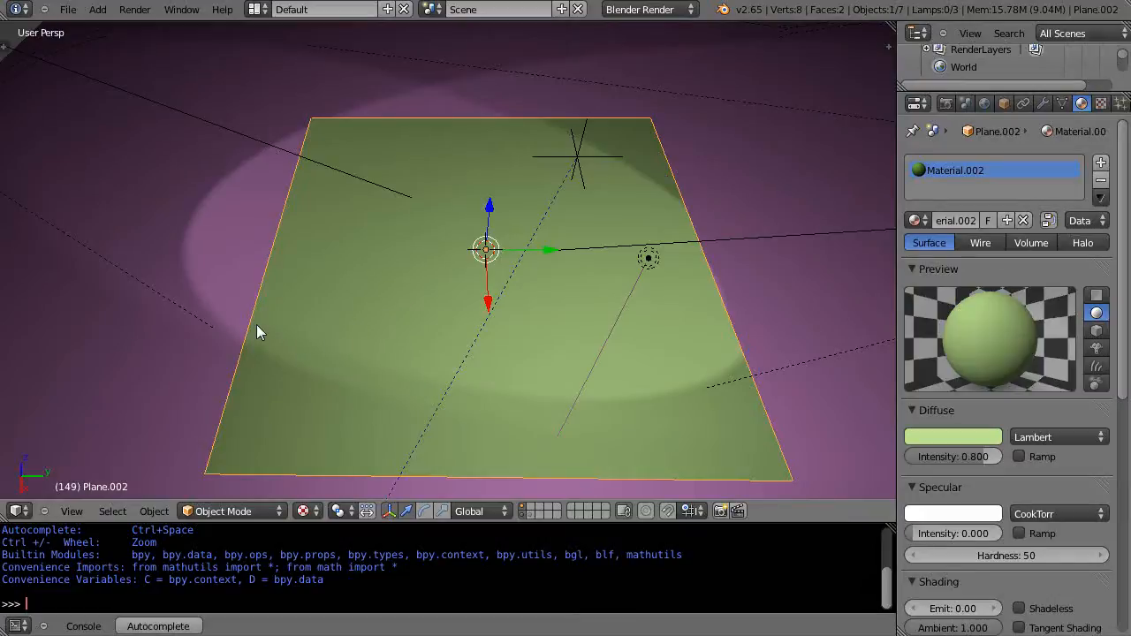
{"action": "mouse_move", "coordinate": [741, 380]}
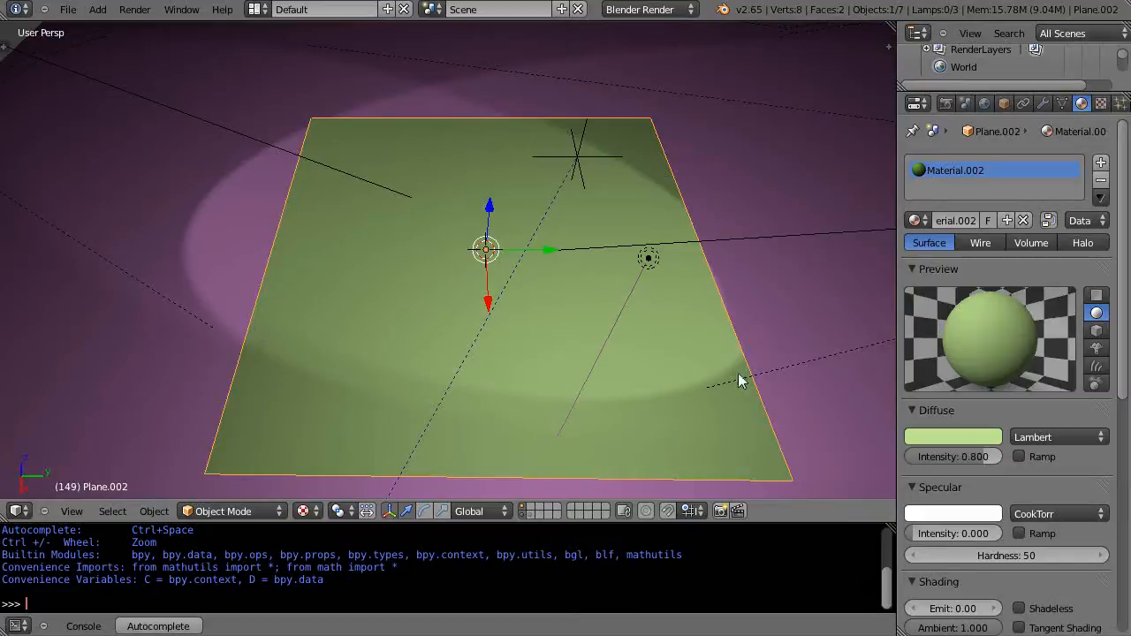
{"action": "mouse_move", "coordinate": [654, 341]}
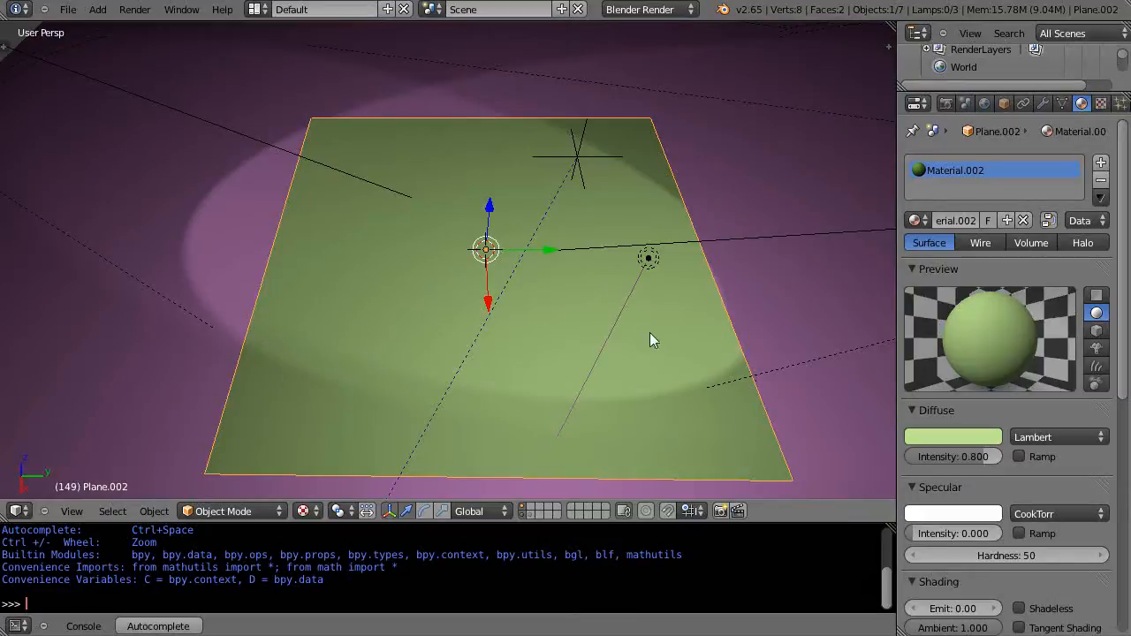
{"action": "mouse_move", "coordinate": [301, 396]}
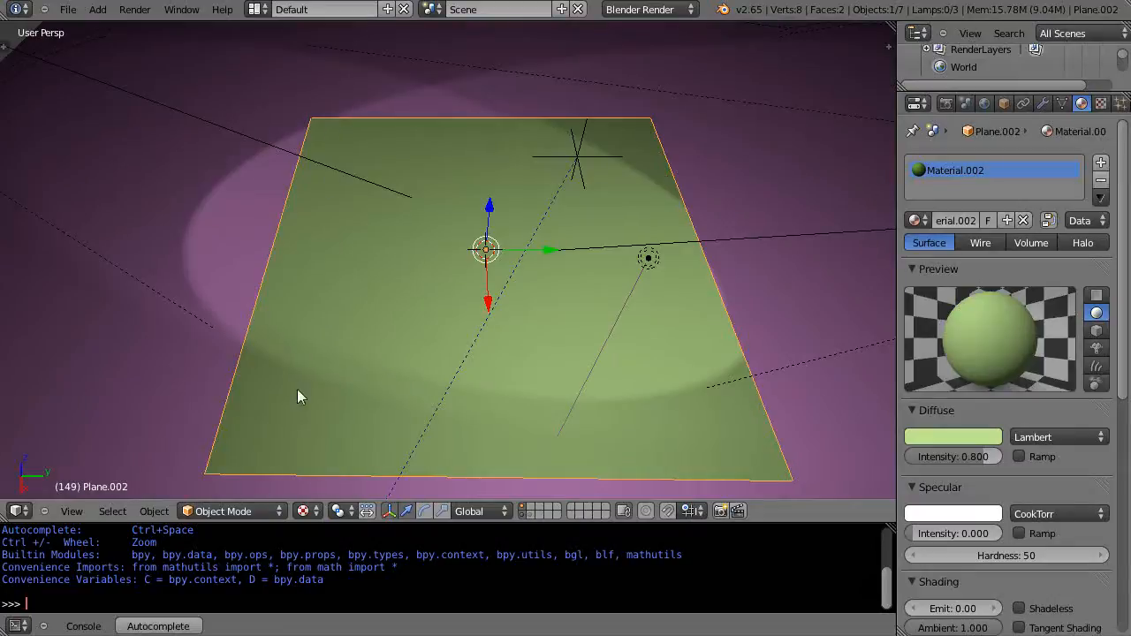
{"action": "mouse_move", "coordinate": [689, 288]}
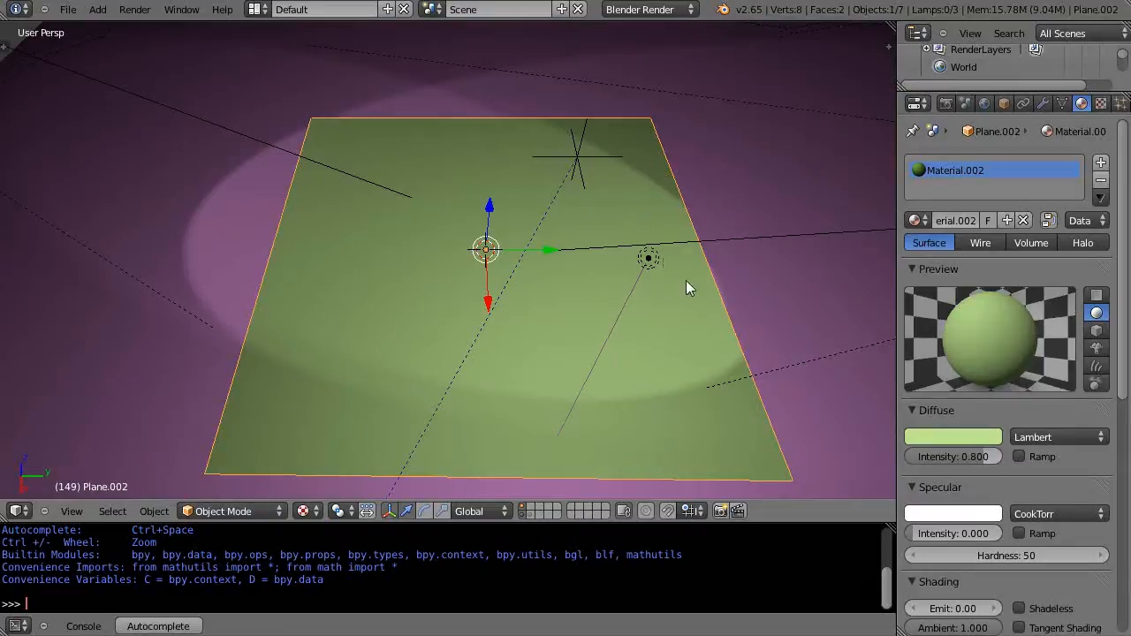
{"action": "mouse_move", "coordinate": [649, 10]}
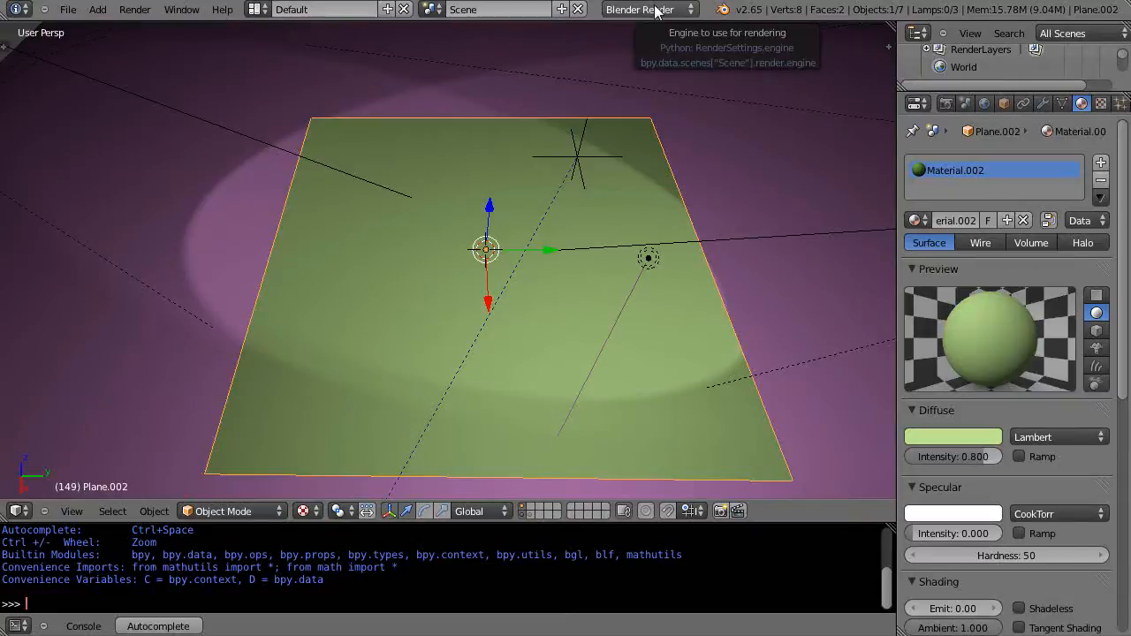
{"action": "mouse_move", "coordinate": [556, 131]}
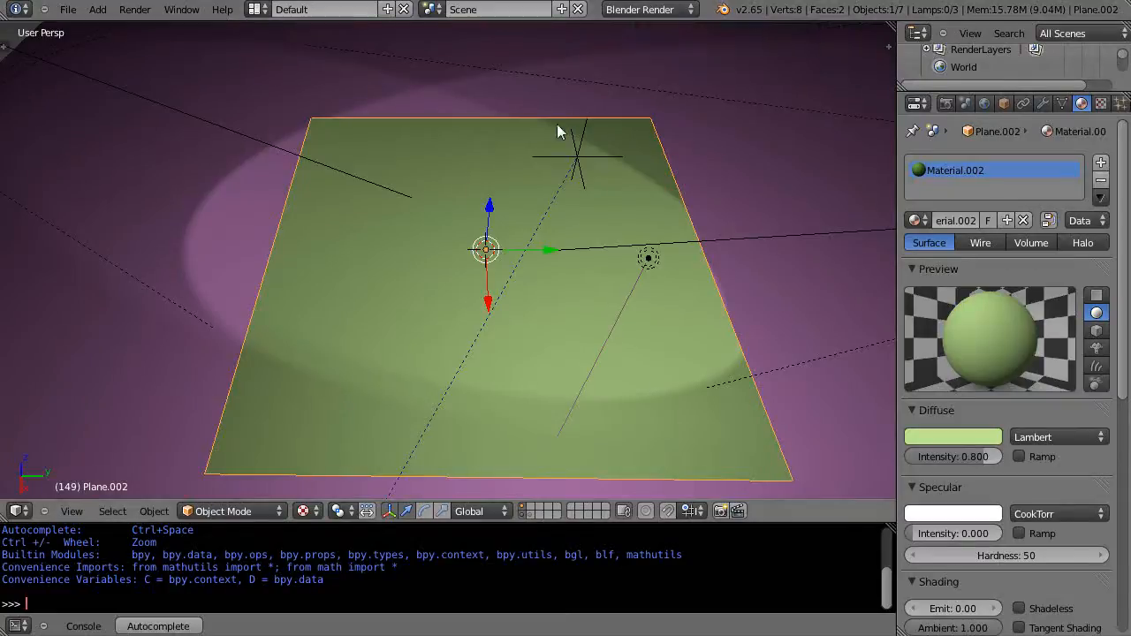
{"action": "mouse_move", "coordinate": [376, 345]}
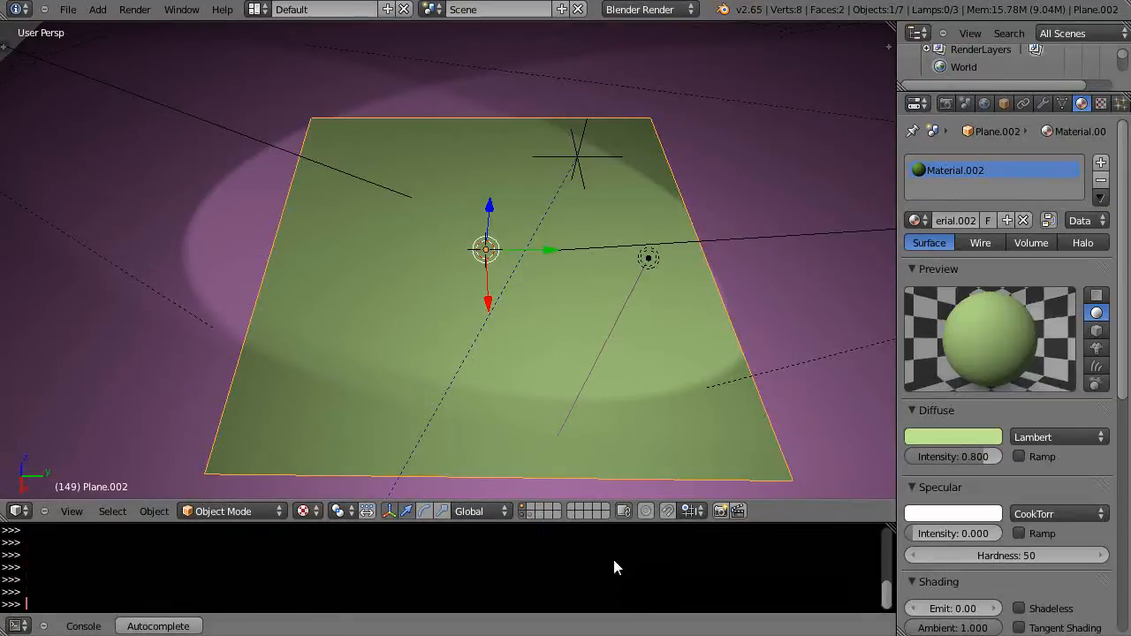
{"action": "mouse_move", "coordinate": [907, 161]}
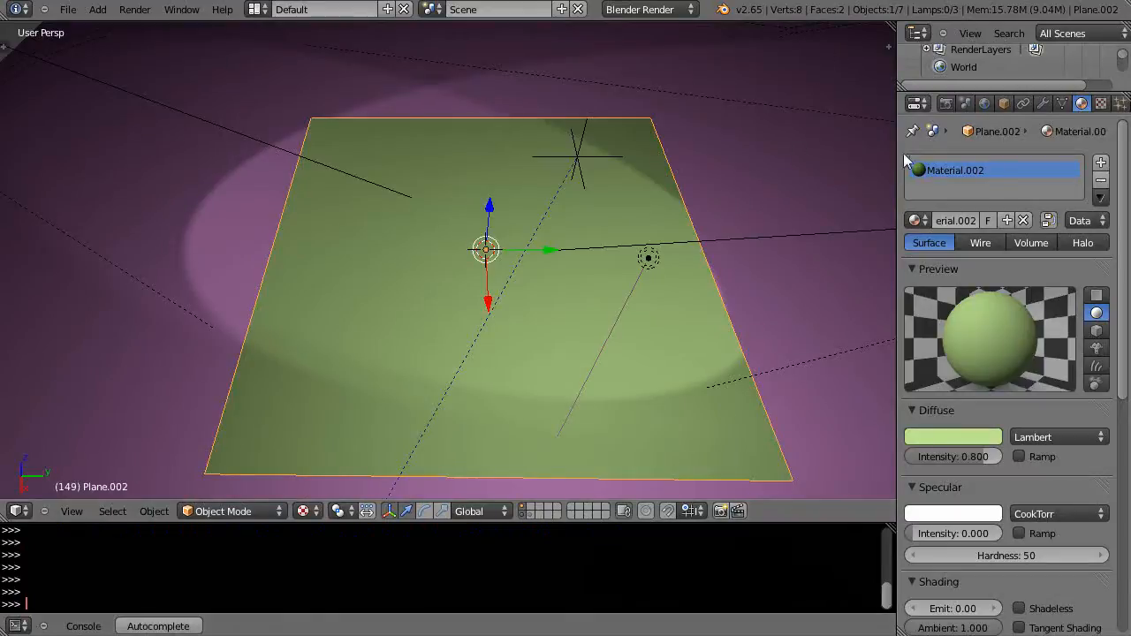
{"action": "mouse_move", "coordinate": [491, 345]}
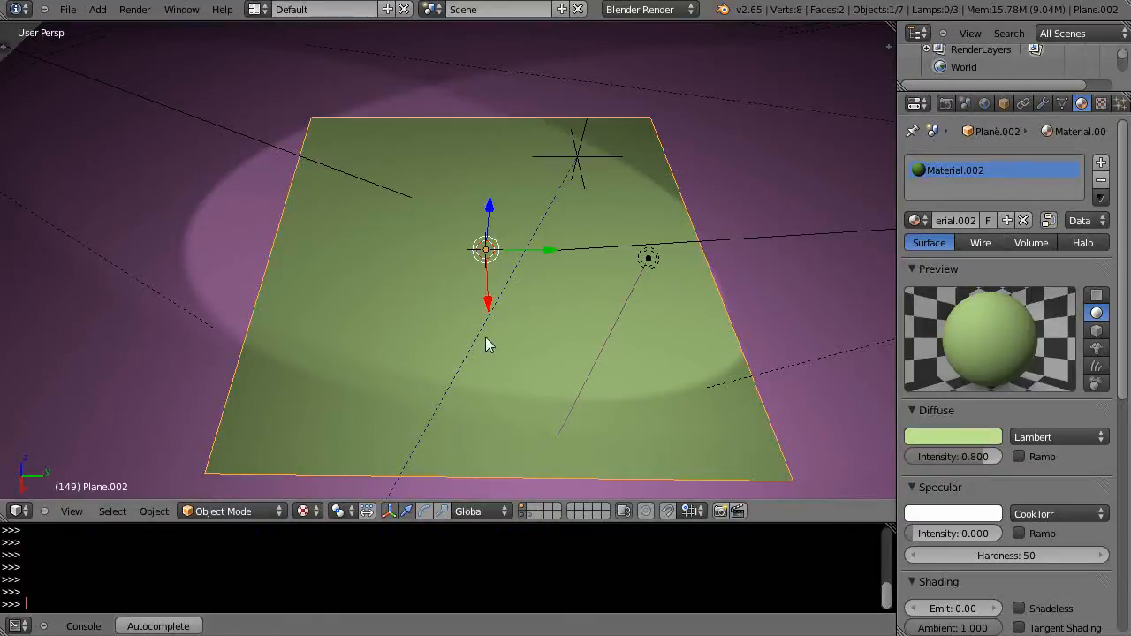
{"action": "mouse_move", "coordinate": [137, 296]}
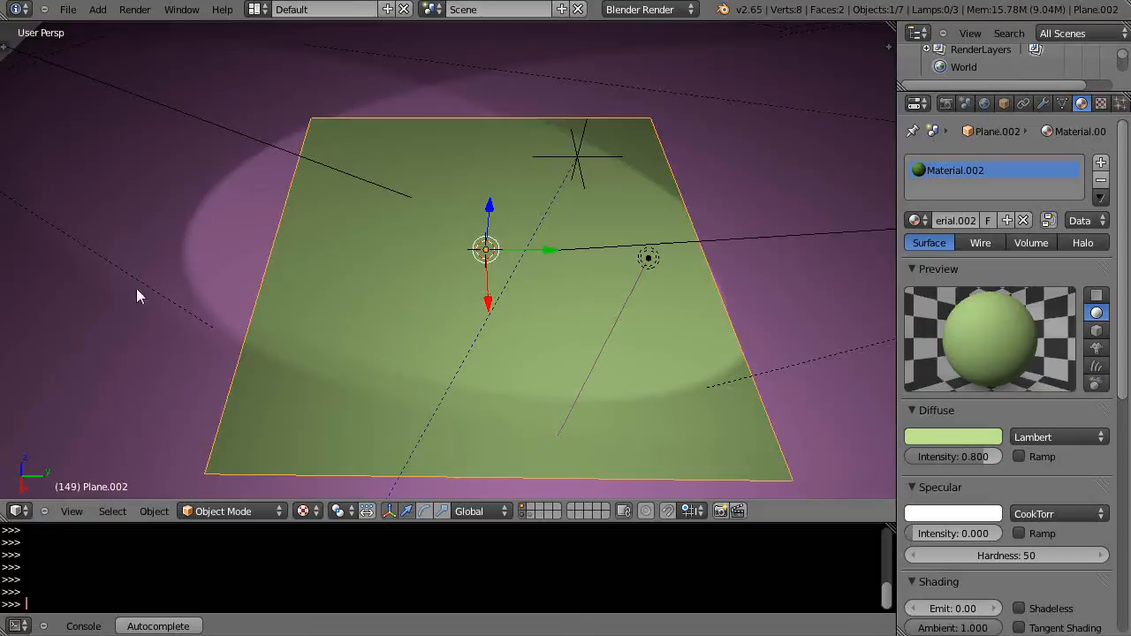
{"action": "mouse_move", "coordinate": [442, 233]}
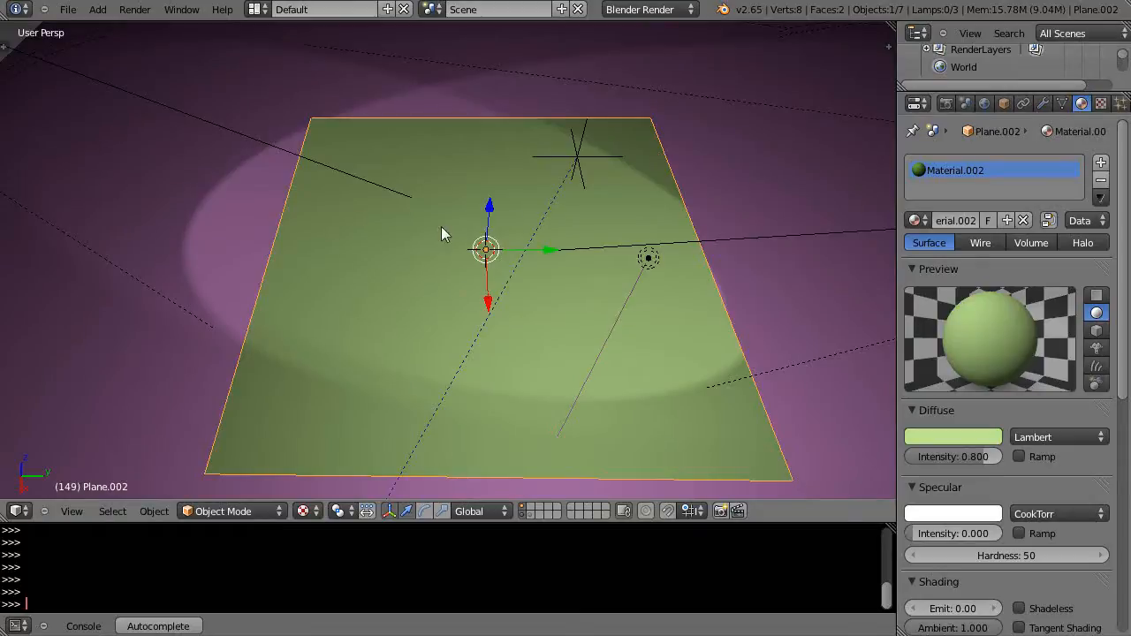
In Edit Mode, mark the plane's edges as a seam and UV-unwrap its face
{"action": "key", "text": "Tab"}
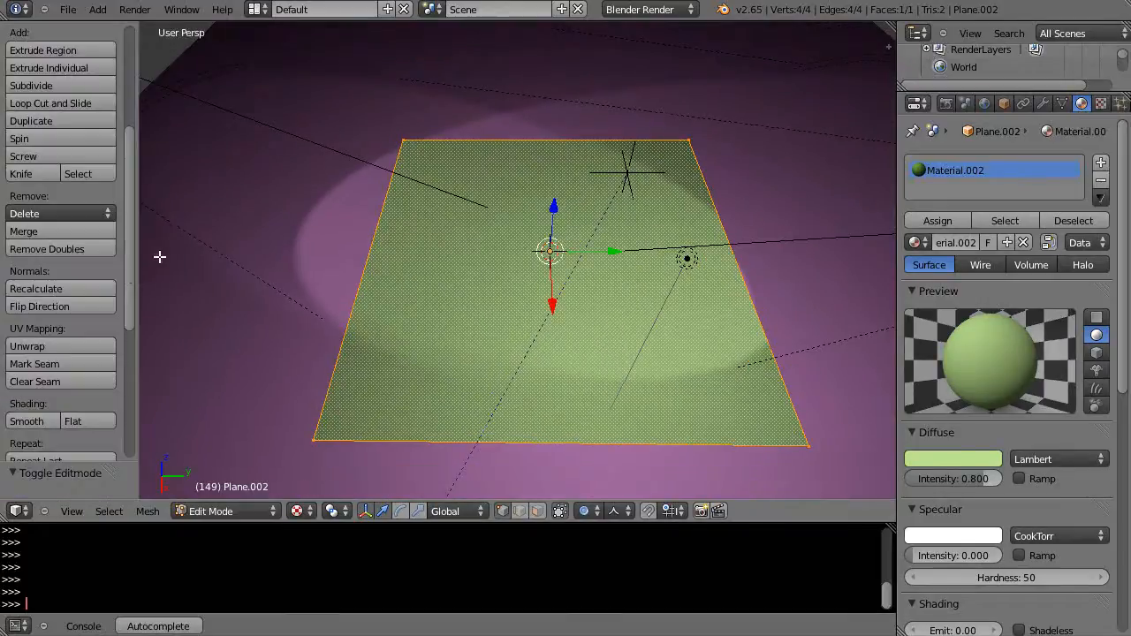
{"action": "mouse_move", "coordinate": [35, 363]}
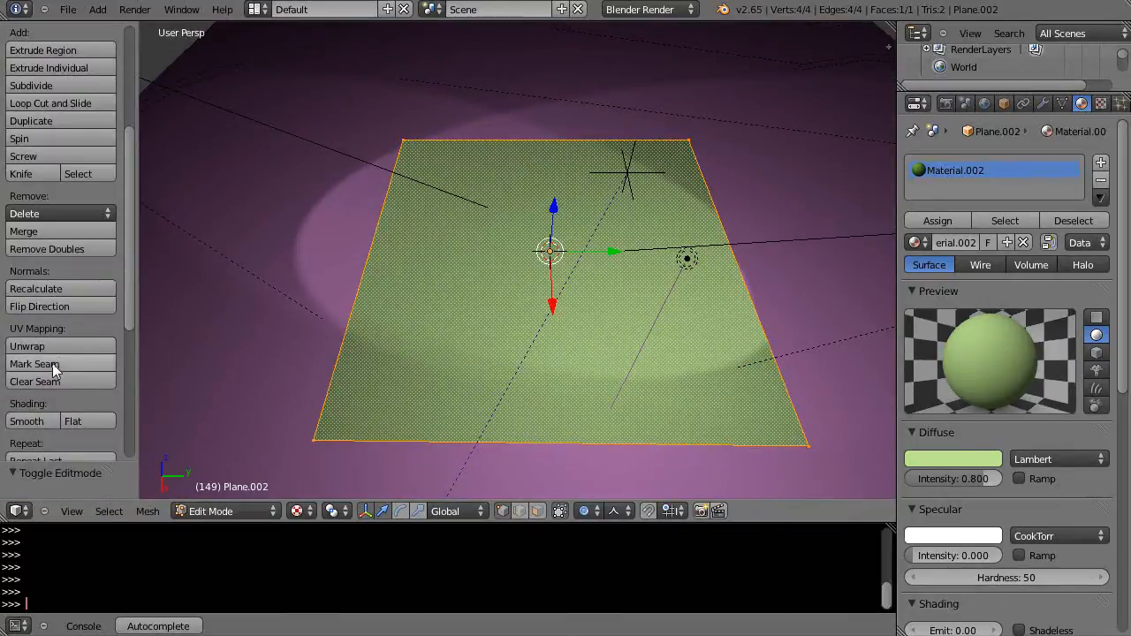
{"action": "left_click", "coordinate": [33, 363]}
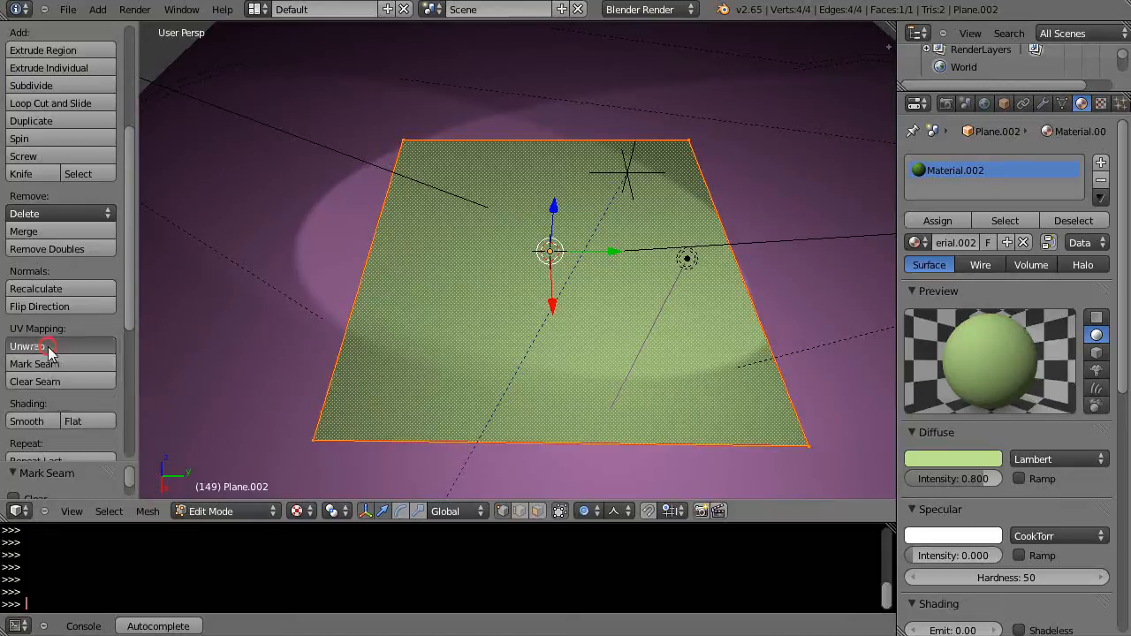
{"action": "left_click", "coordinate": [27, 346]}
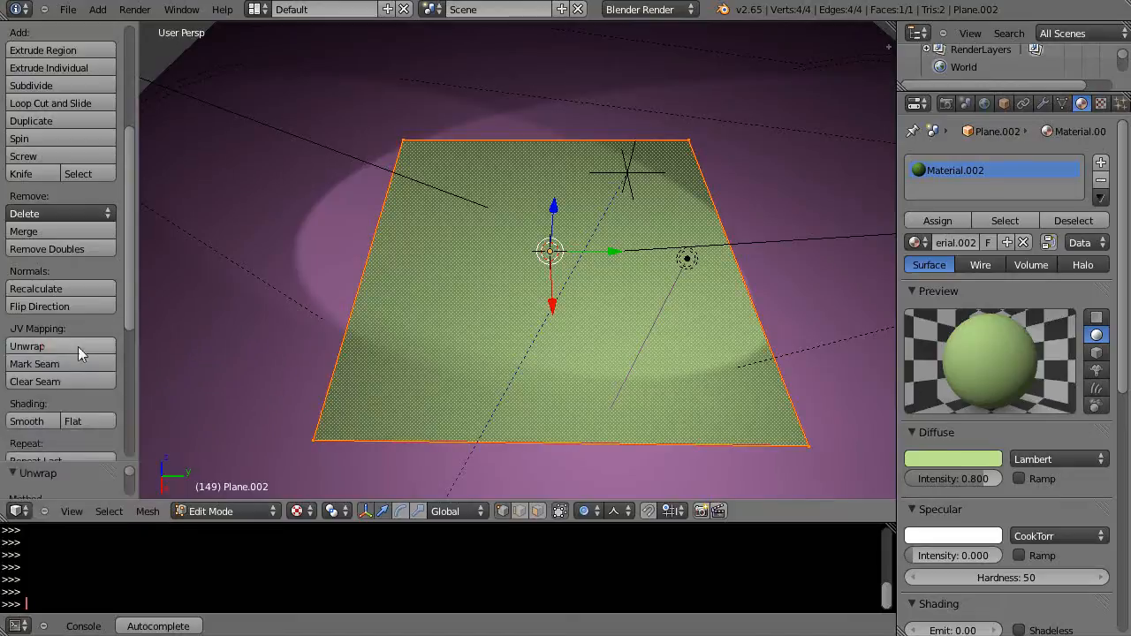
{"action": "mouse_move", "coordinate": [245, 257]}
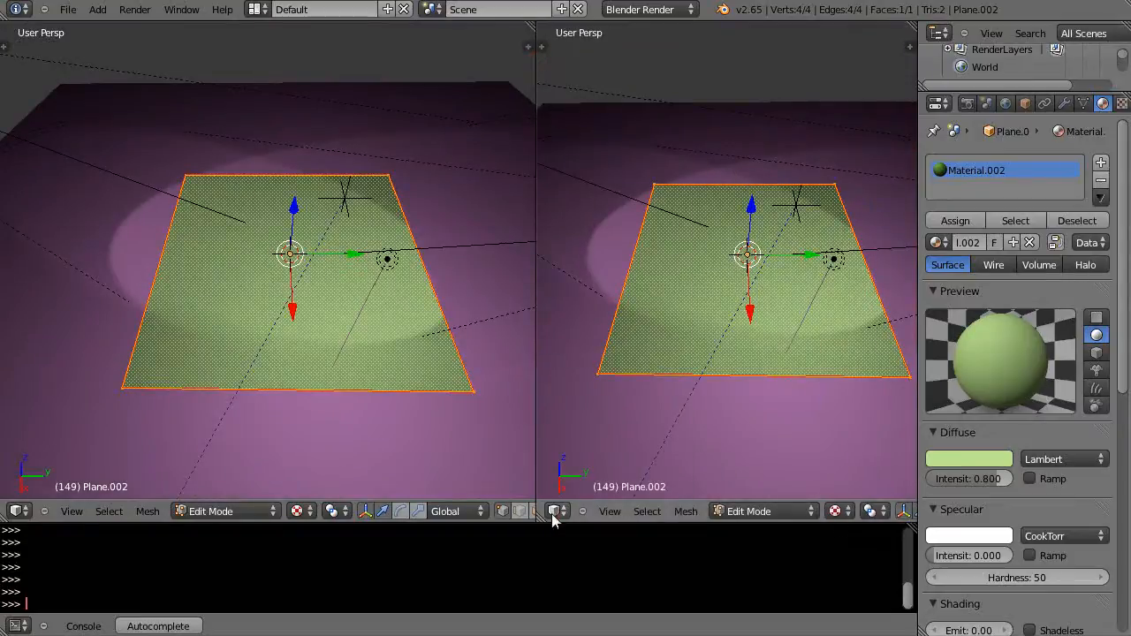
Set the second area's editor type to UV/Image Editor to show the UV square
{"action": "left_click", "coordinate": [556, 511]}
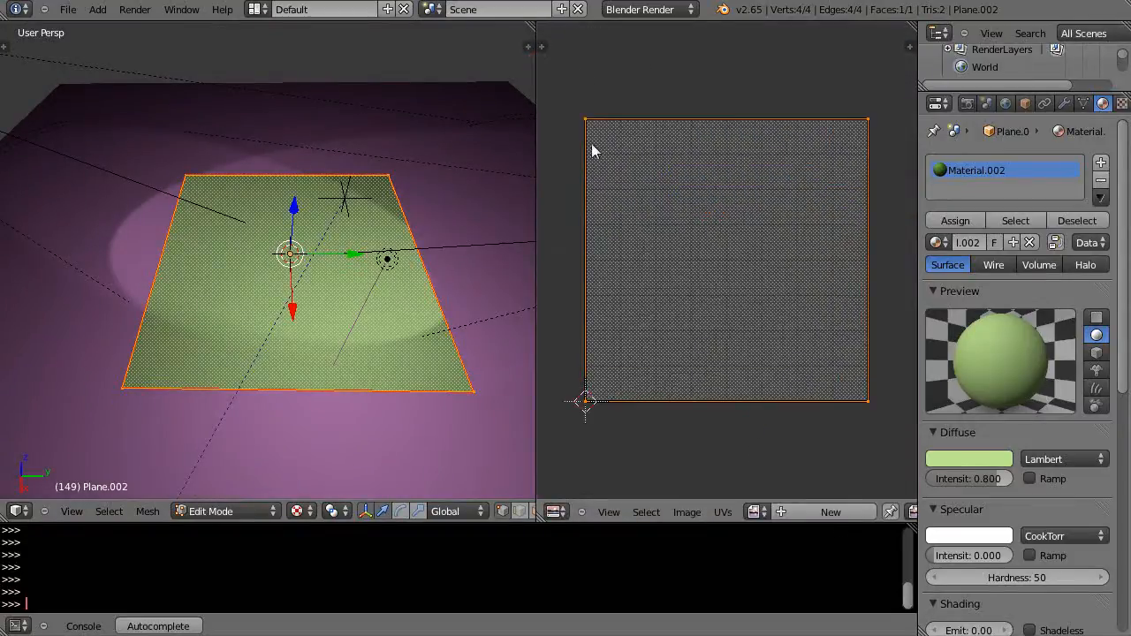
{"action": "mouse_move", "coordinate": [425, 333]}
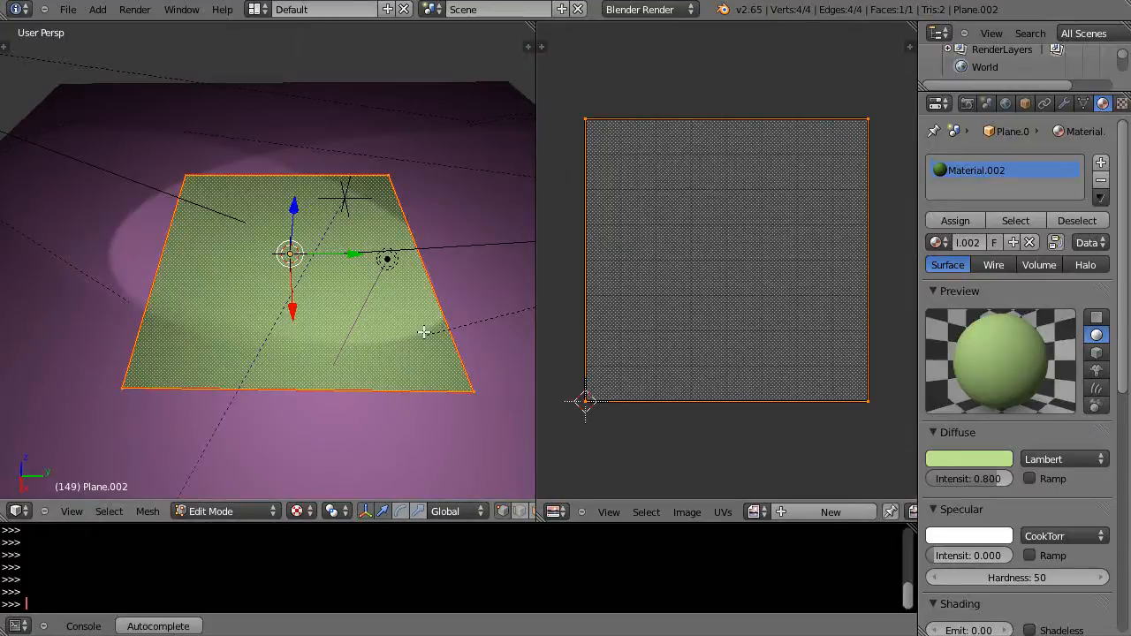
{"action": "mouse_move", "coordinate": [489, 254]}
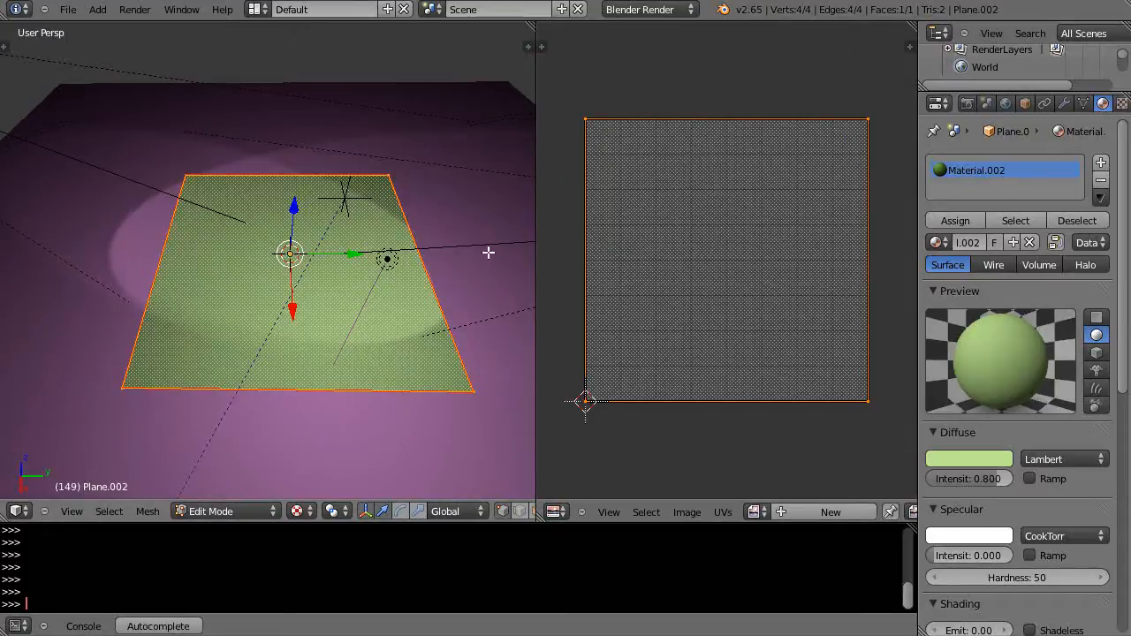
{"action": "mouse_move", "coordinate": [766, 413]}
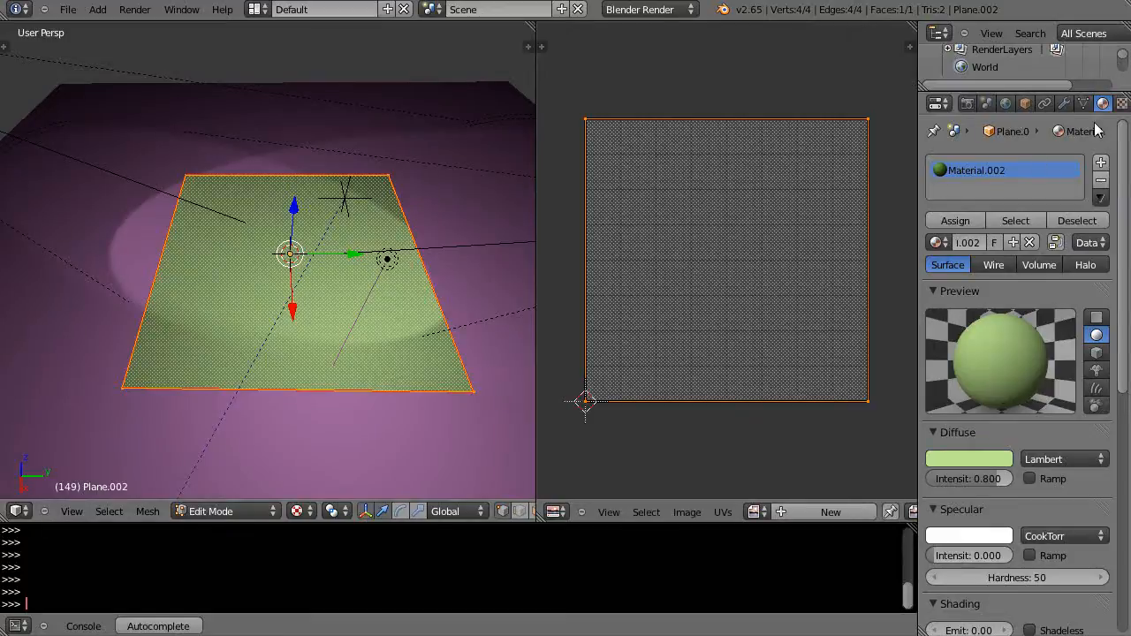
{"action": "mouse_move", "coordinate": [1122, 103]}
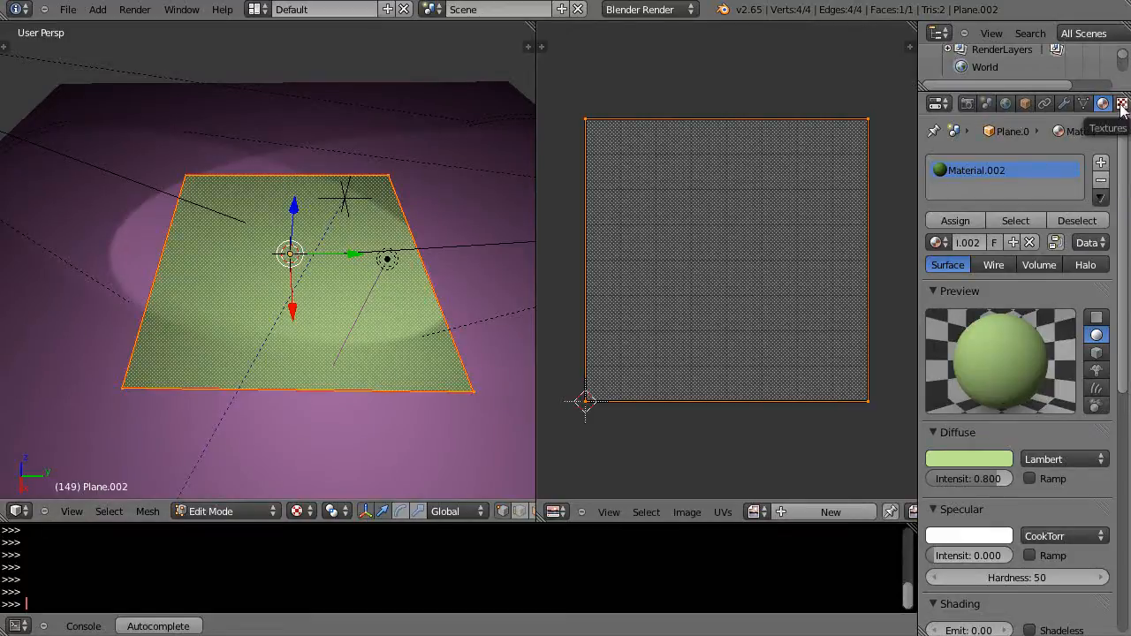
Add a new texture to the plane's material and set its type to Image or Movie
{"action": "left_click", "coordinate": [1122, 103]}
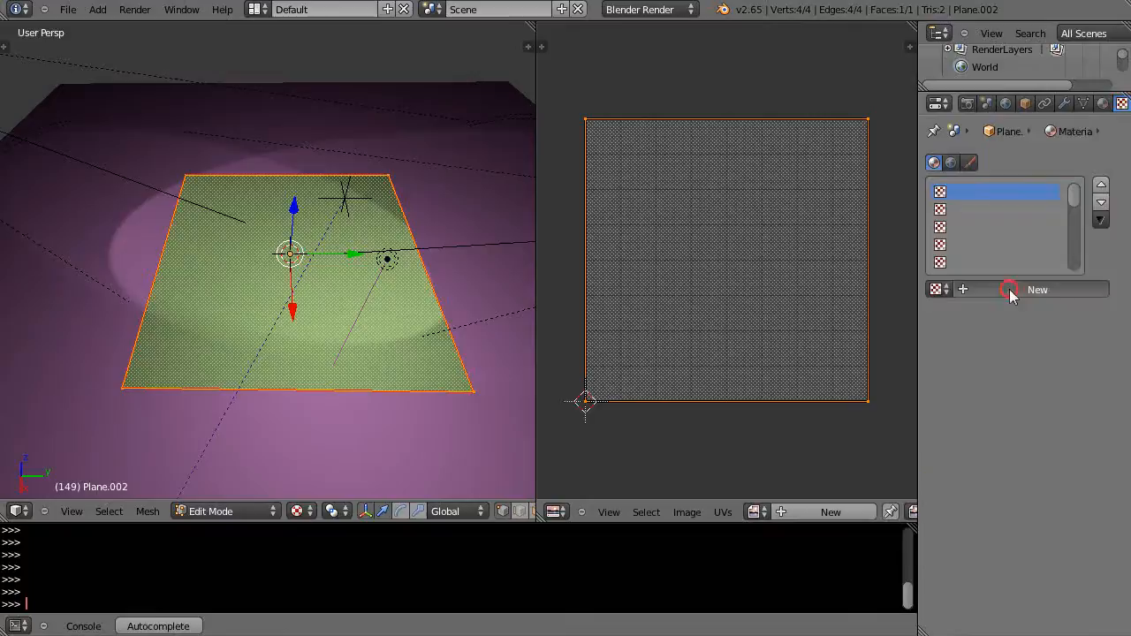
{"action": "left_click", "coordinate": [1038, 289]}
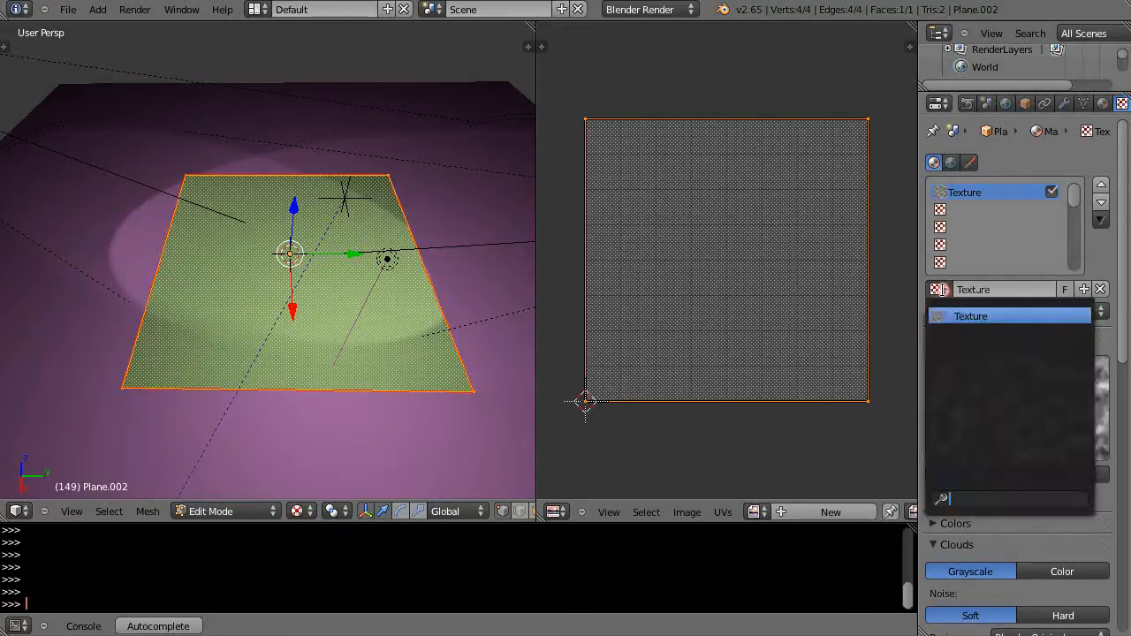
{"action": "left_click", "coordinate": [1034, 311]}
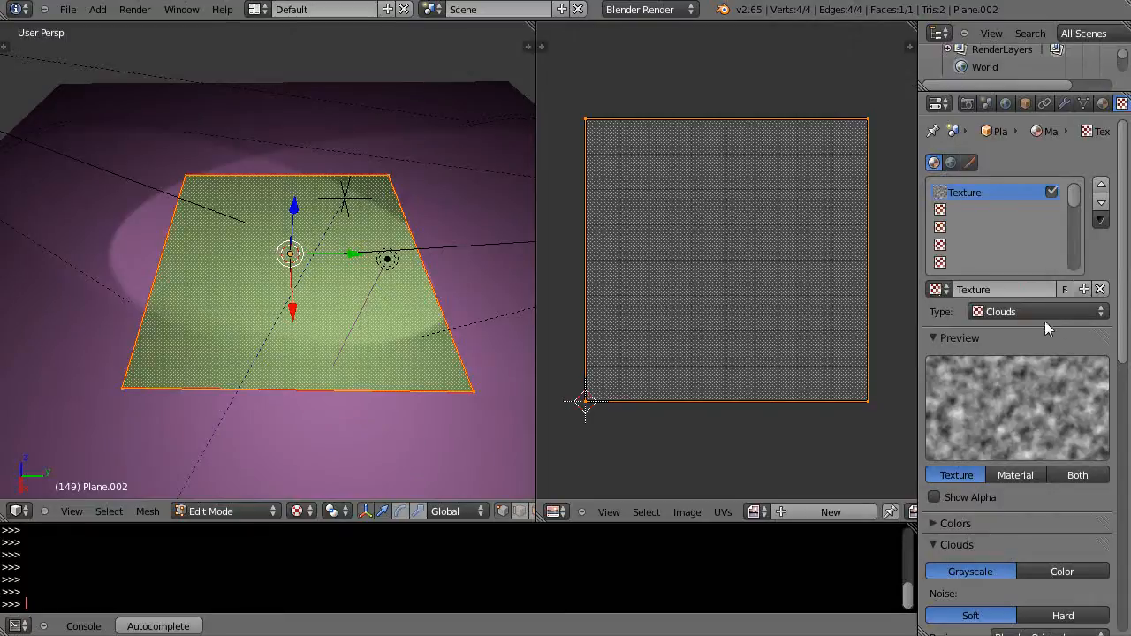
{"action": "left_click", "coordinate": [1039, 311]}
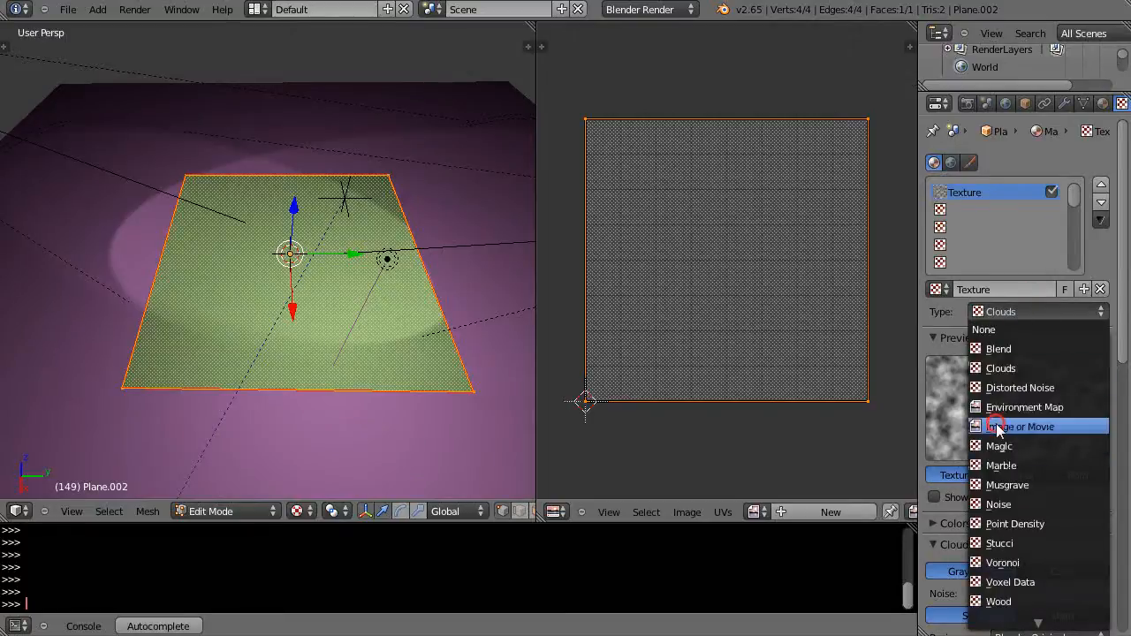
{"action": "left_click", "coordinate": [1022, 426]}
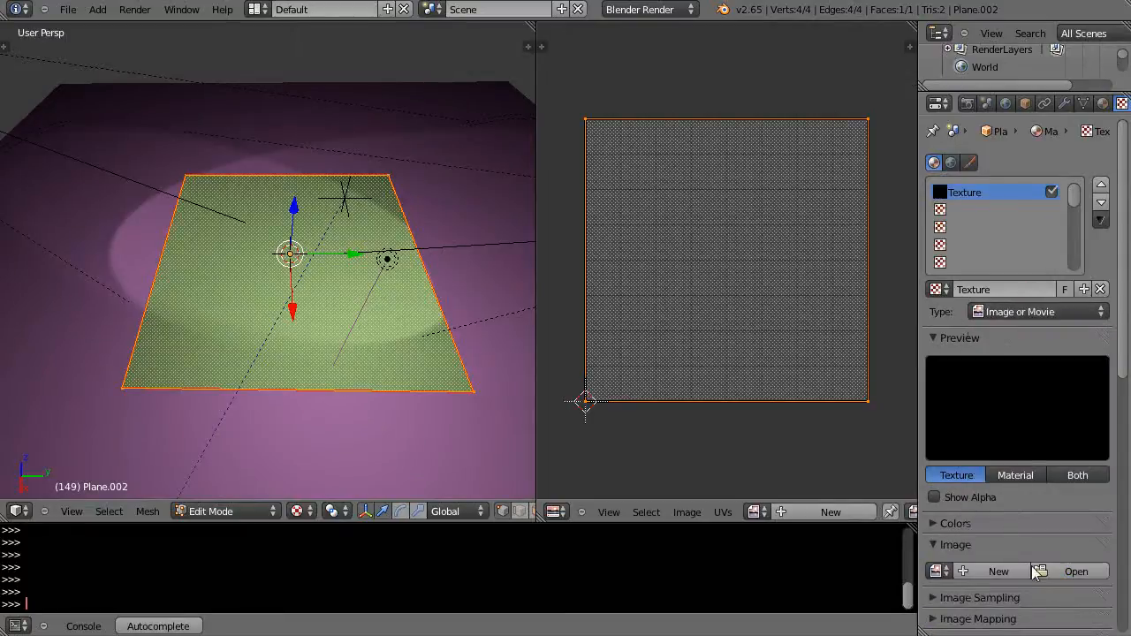
{"action": "mouse_move", "coordinate": [1076, 571]}
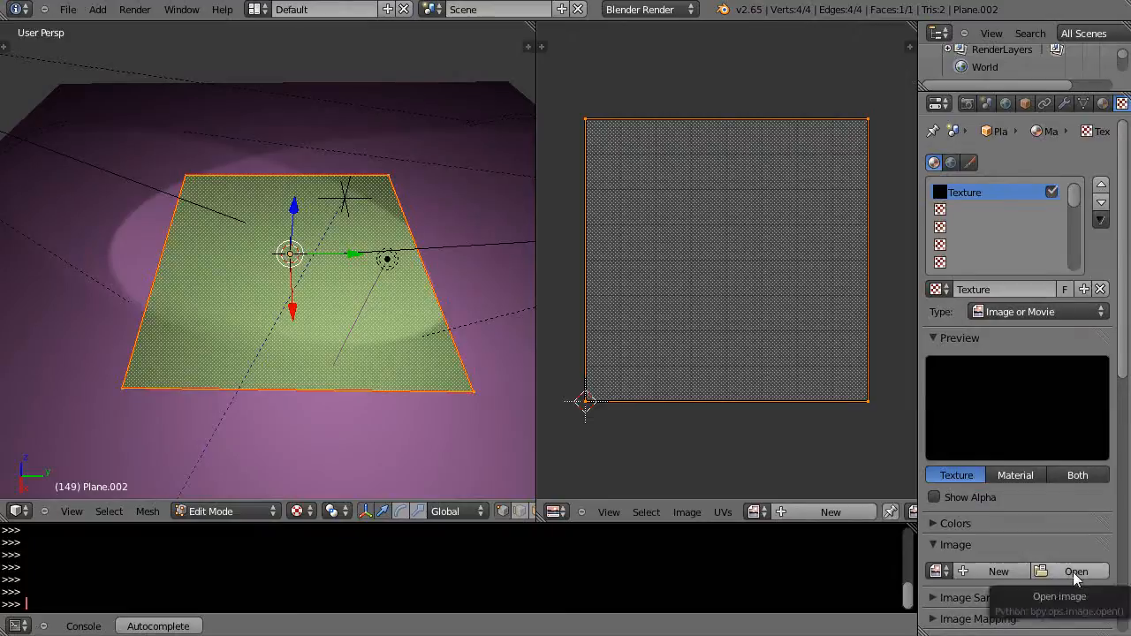
{"action": "mouse_move", "coordinate": [543, 504]}
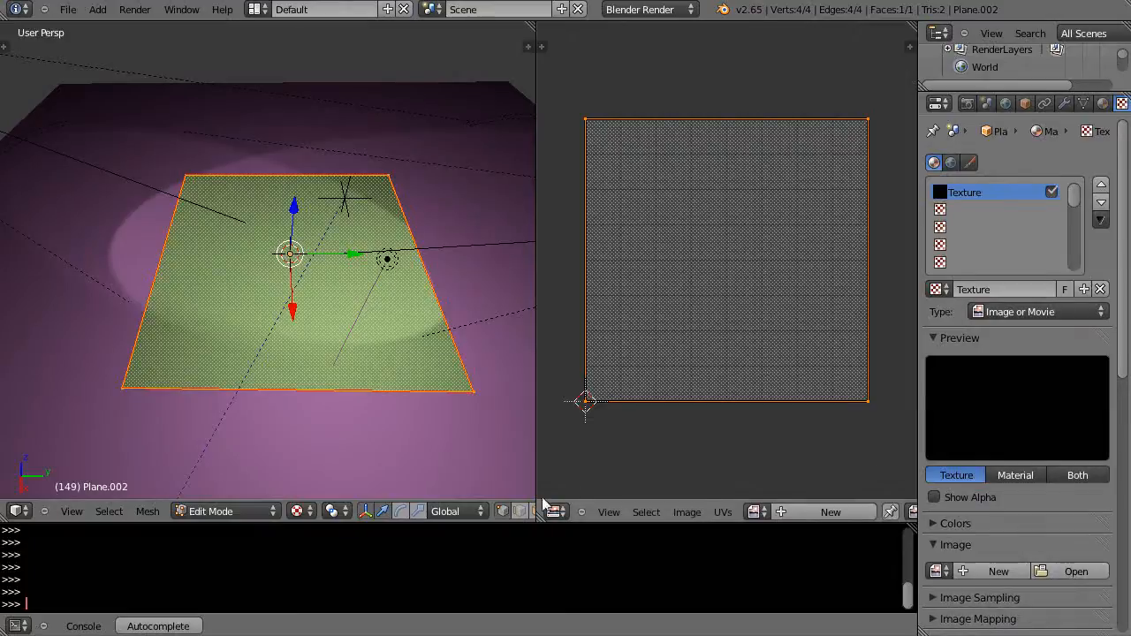
{"action": "mouse_move", "coordinate": [540, 460]}
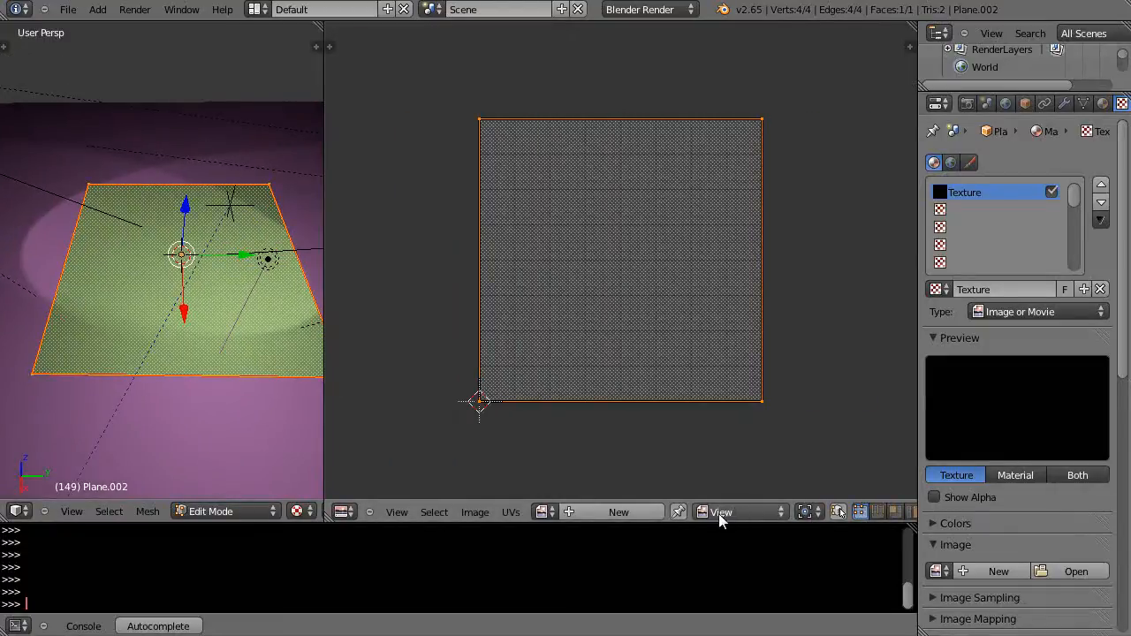
{"action": "mouse_move", "coordinate": [181, 520]}
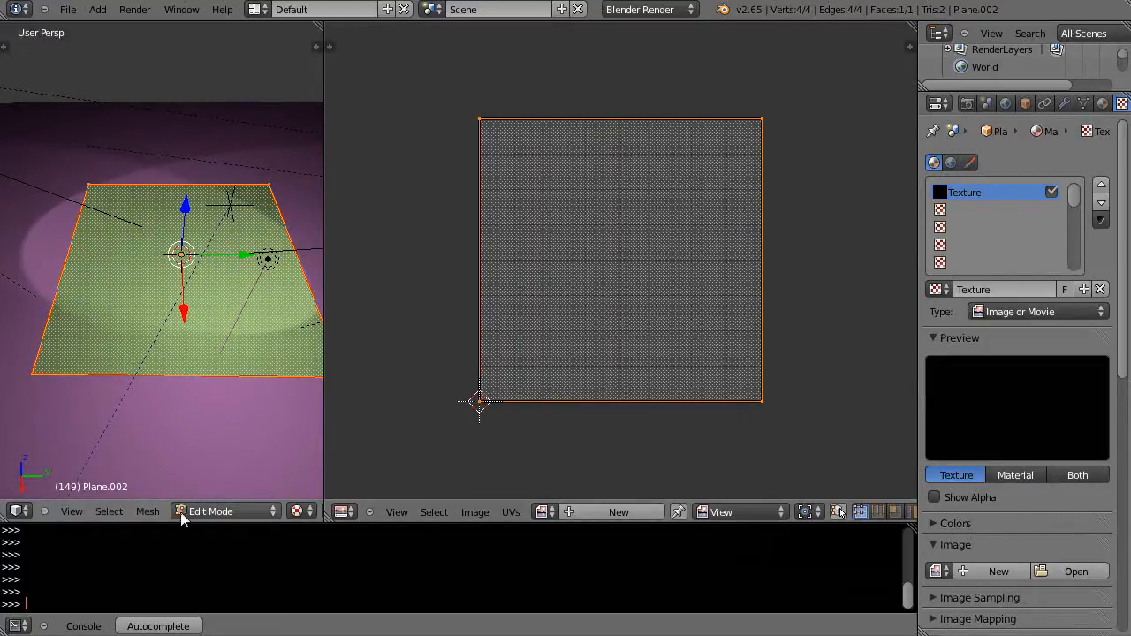
Widen the UV/Image Editor and switch its mode to Paint
{"action": "left_click", "coordinate": [212, 511]}
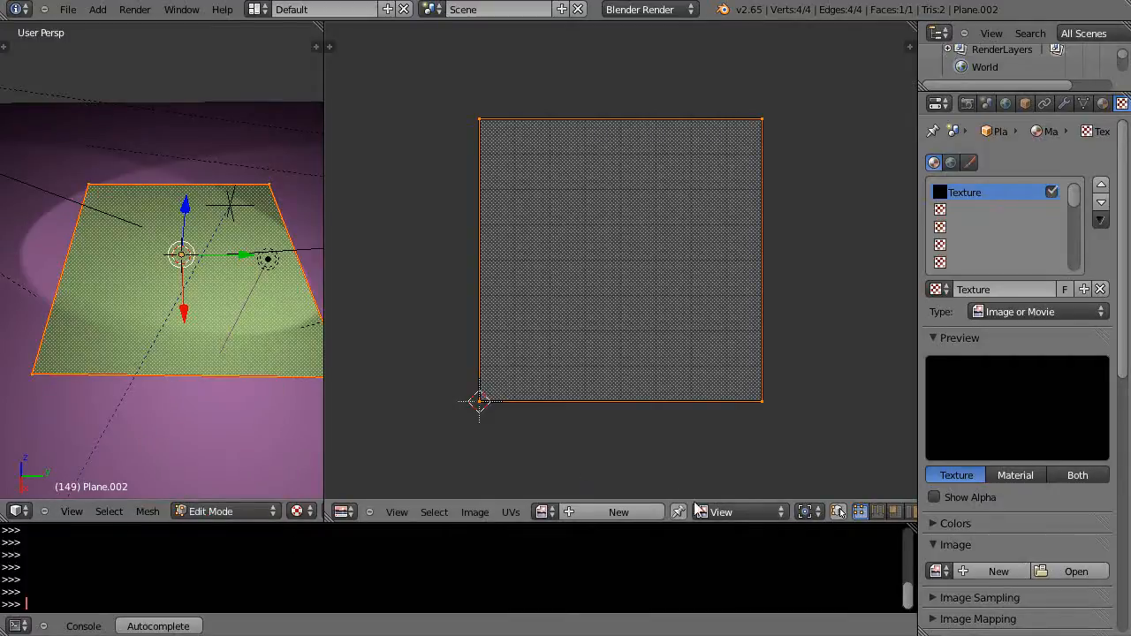
{"action": "left_click", "coordinate": [739, 512]}
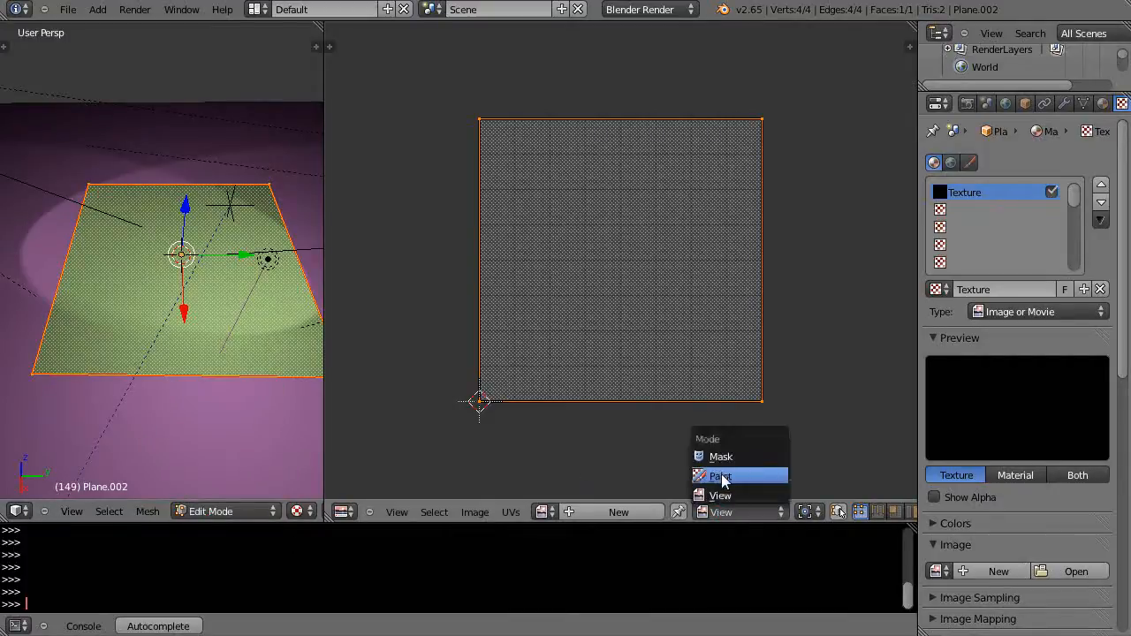
{"action": "left_click", "coordinate": [721, 476]}
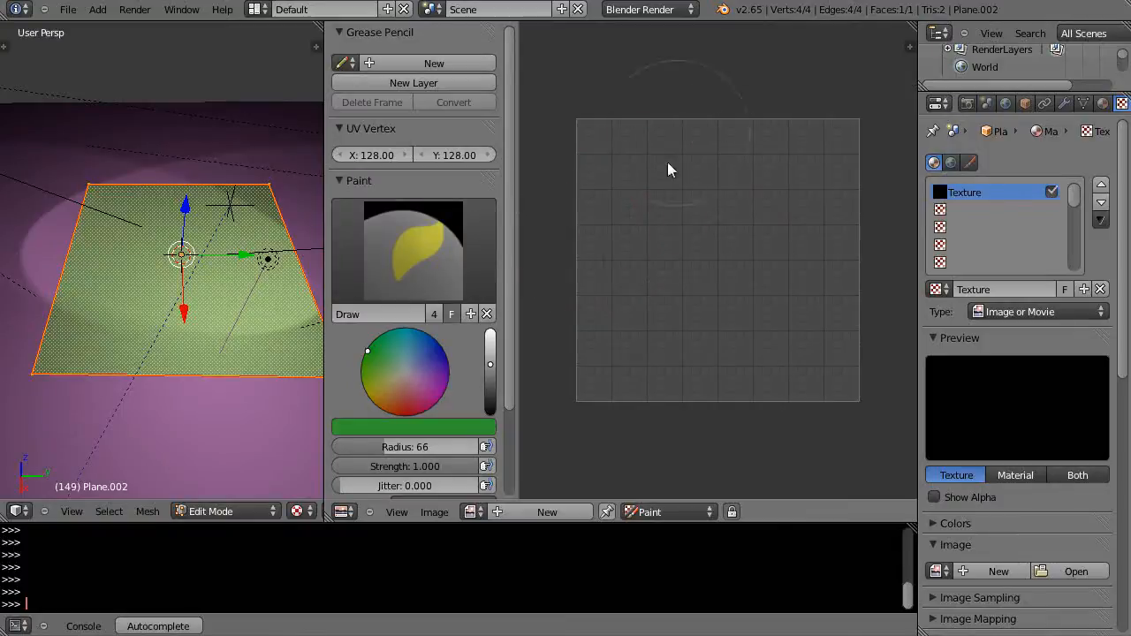
{"action": "mouse_move", "coordinate": [734, 232]}
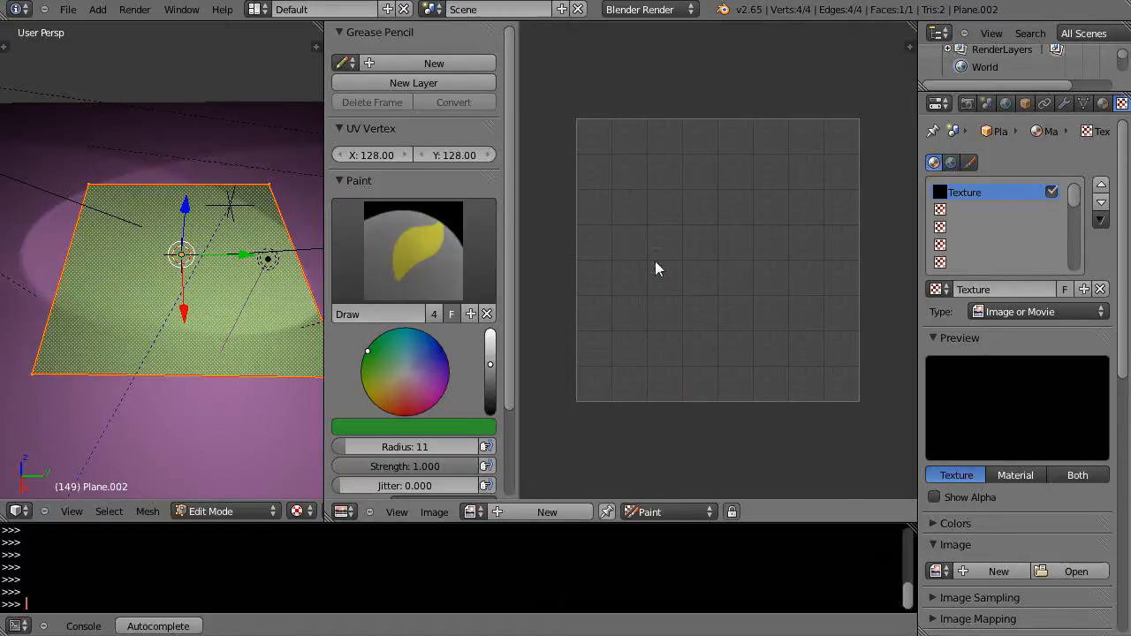
Bring up the New Image popup from the image editor header
{"action": "left_click", "coordinate": [546, 512]}
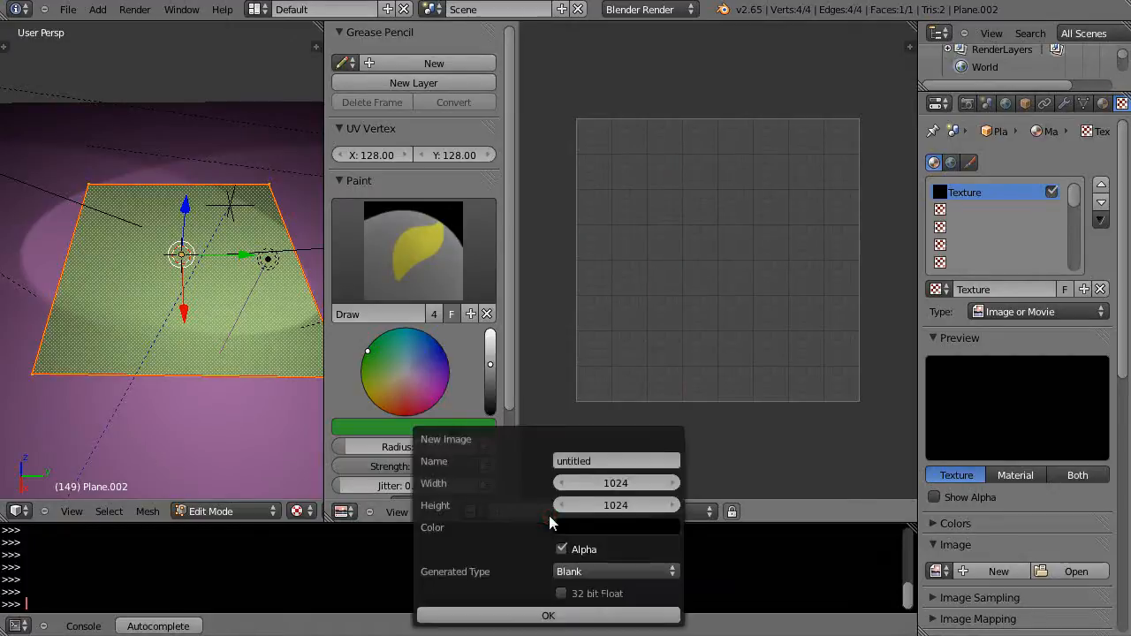
{"action": "mouse_move", "coordinate": [548, 615]}
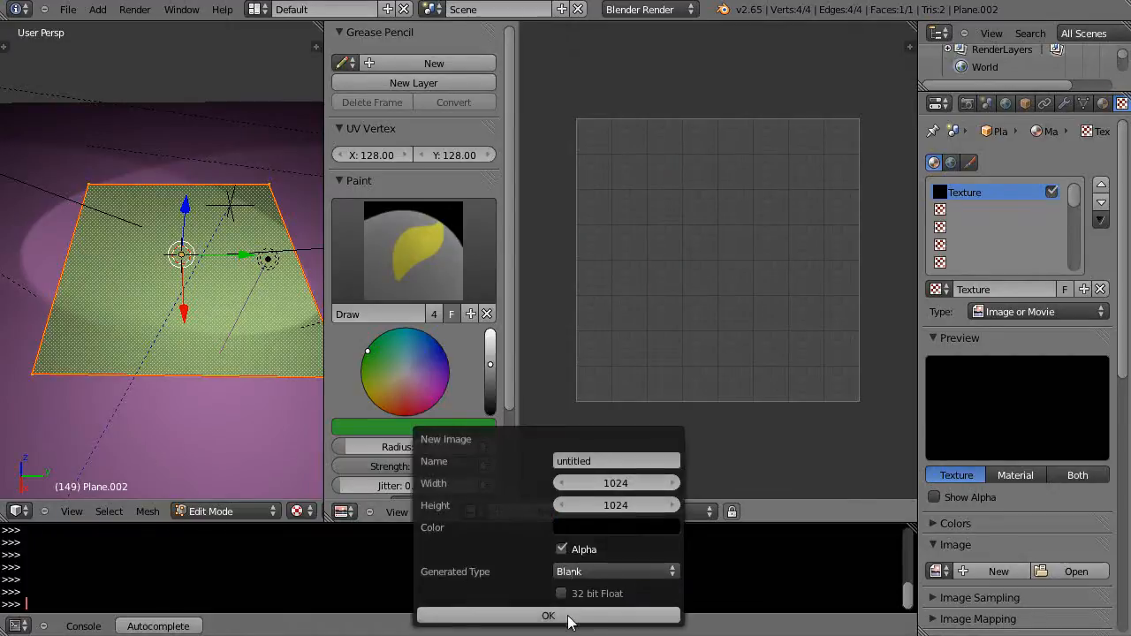
Create the blank 1024×1024 image untitled.001 and bring the Paint panel into view
{"action": "left_click", "coordinate": [548, 615]}
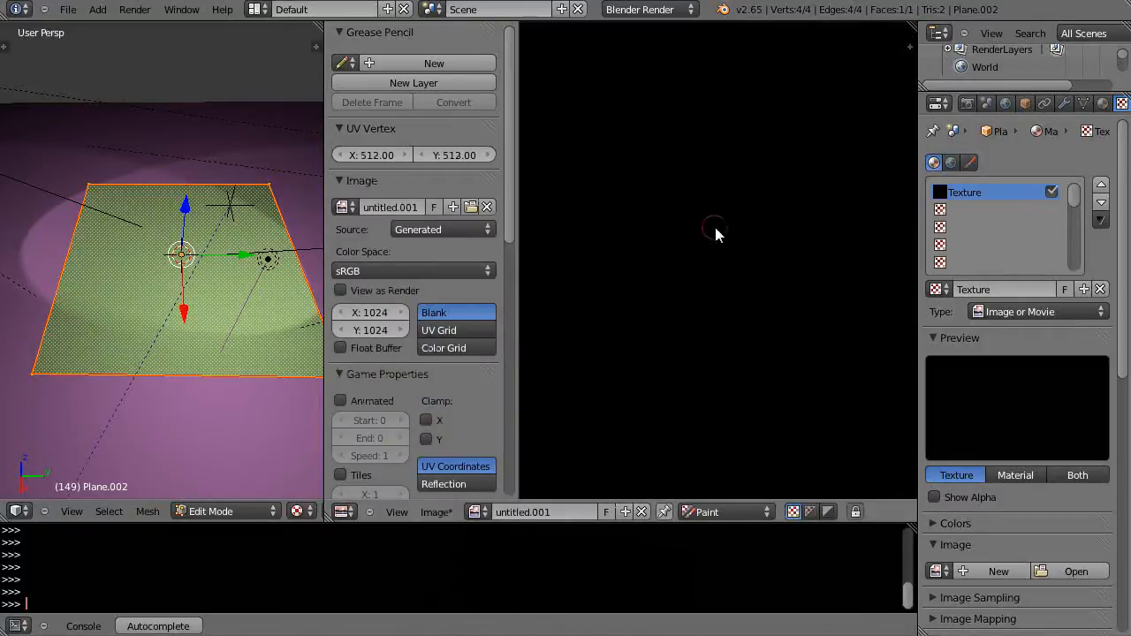
{"action": "mouse_move", "coordinate": [738, 190]}
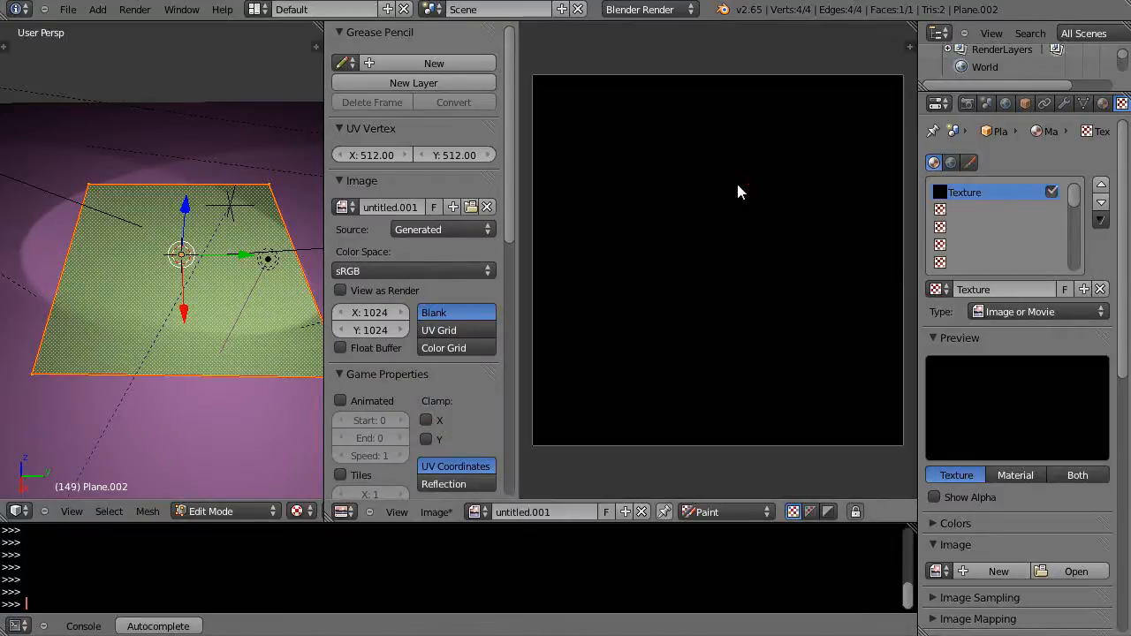
{"action": "mouse_move", "coordinate": [691, 312]}
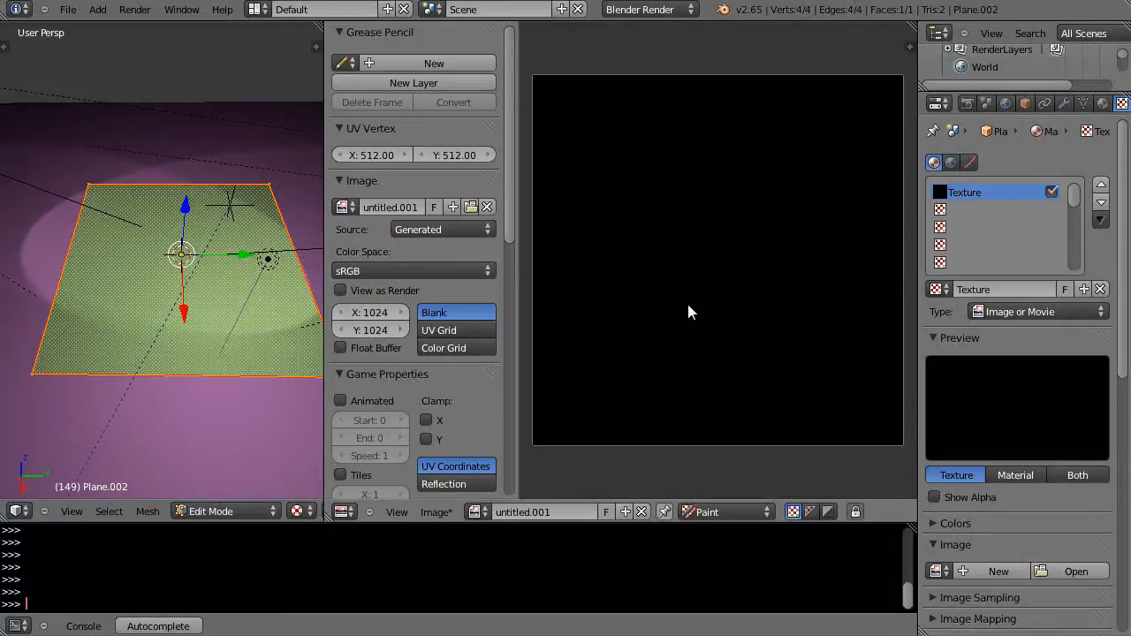
{"action": "scroll", "scroll_direction": "down", "scroll_amount": 3}
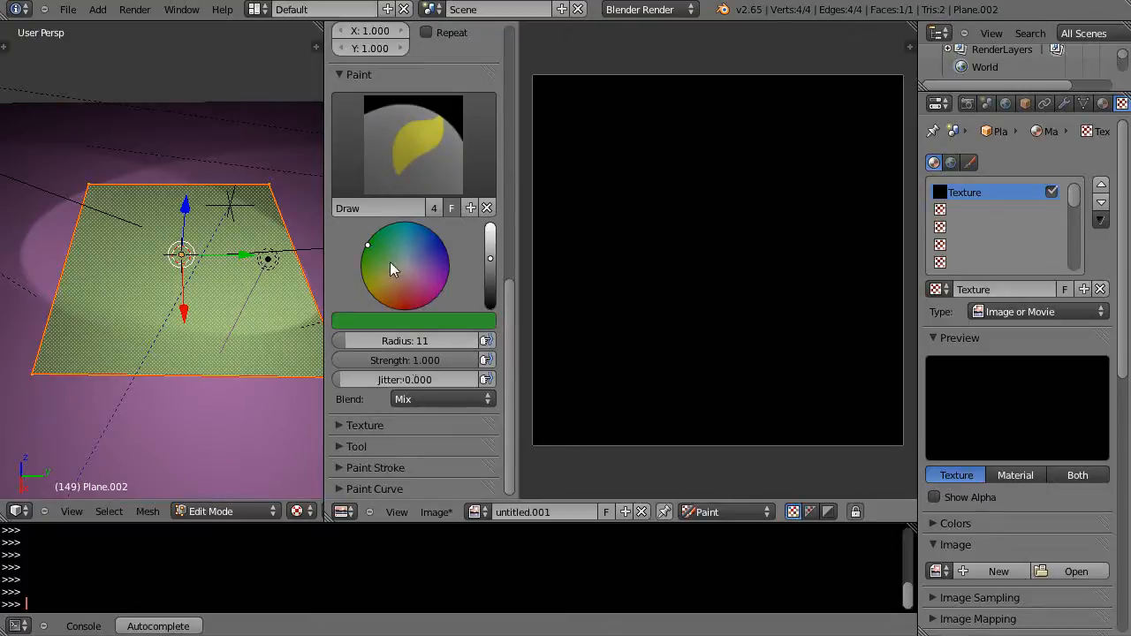
Pick blue on the colour wheel and paint zigzag strokes, then paint red strokes
{"action": "left_click", "coordinate": [446, 255]}
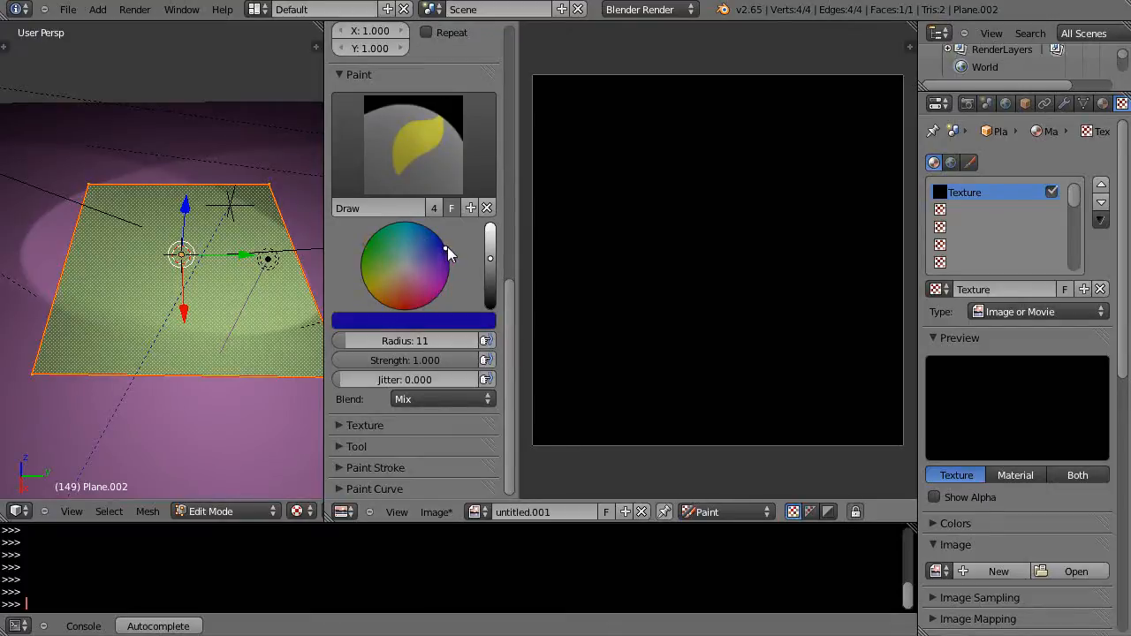
{"action": "left_click", "coordinate": [442, 243]}
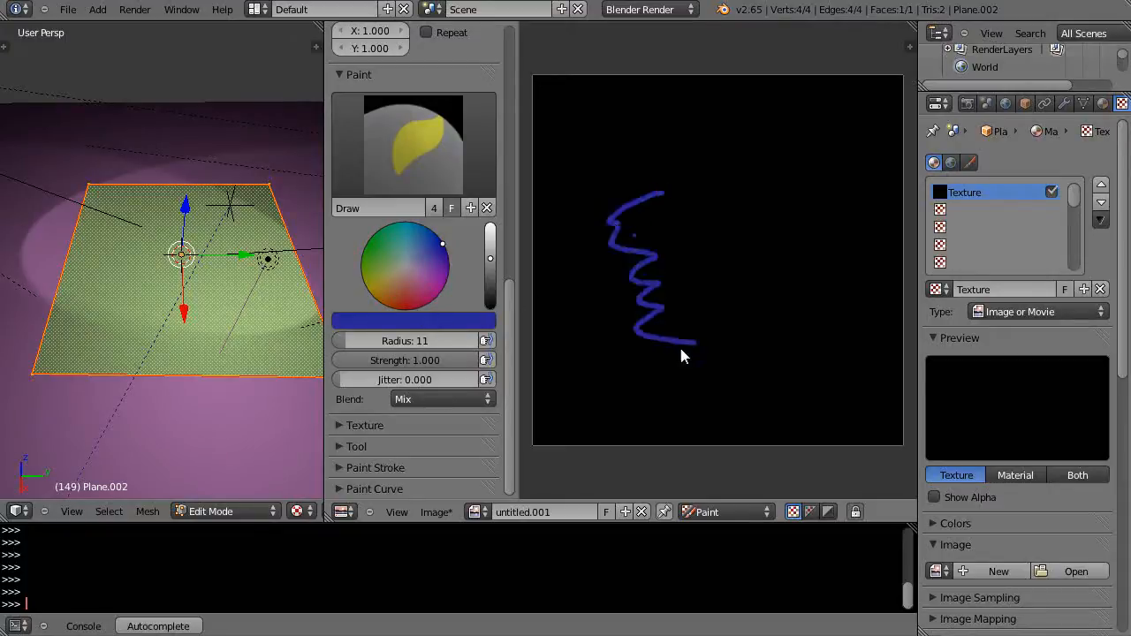
{"action": "left_click_drag", "start_coordinate": [685, 357], "coordinate": [738, 296]}
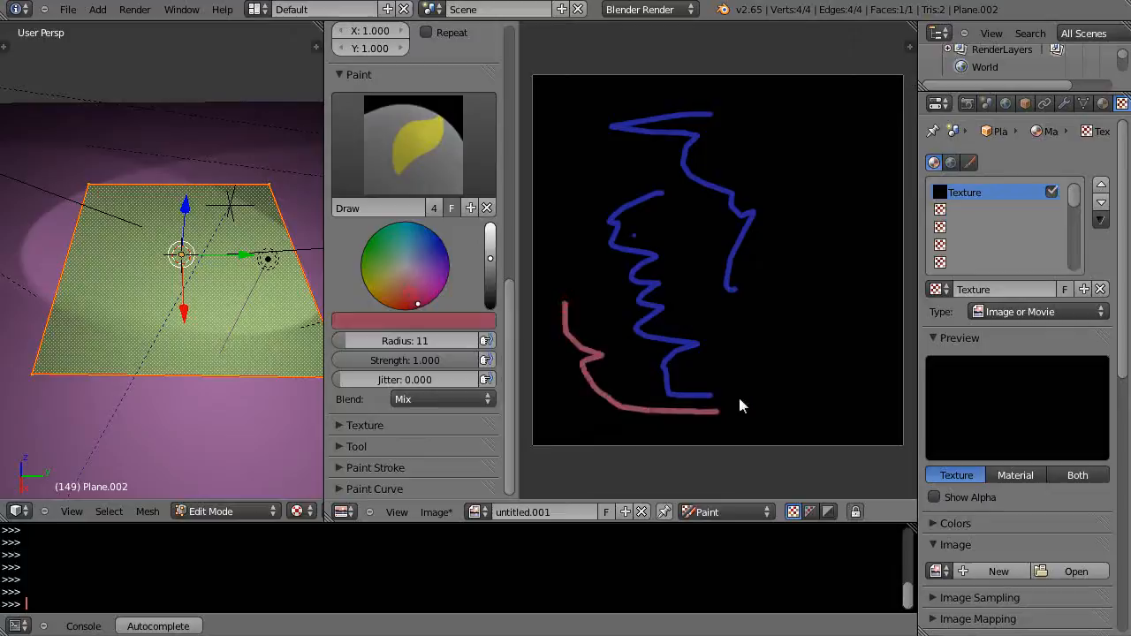
{"action": "left_click_drag", "start_coordinate": [716, 407], "coordinate": [627, 148]}
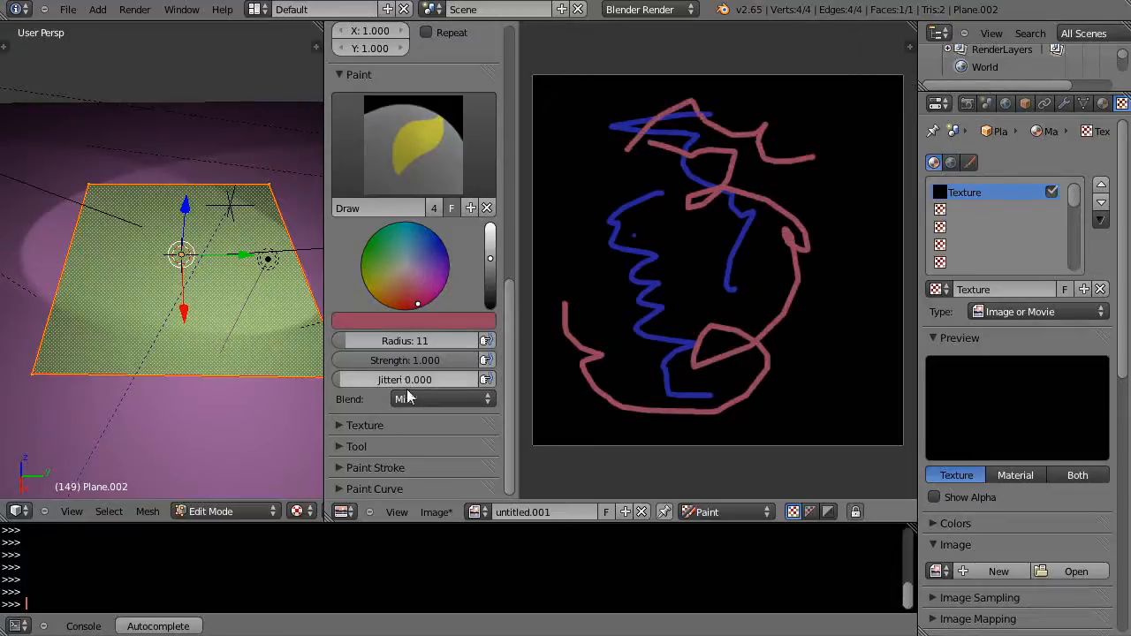
{"action": "left_click", "coordinate": [442, 398]}
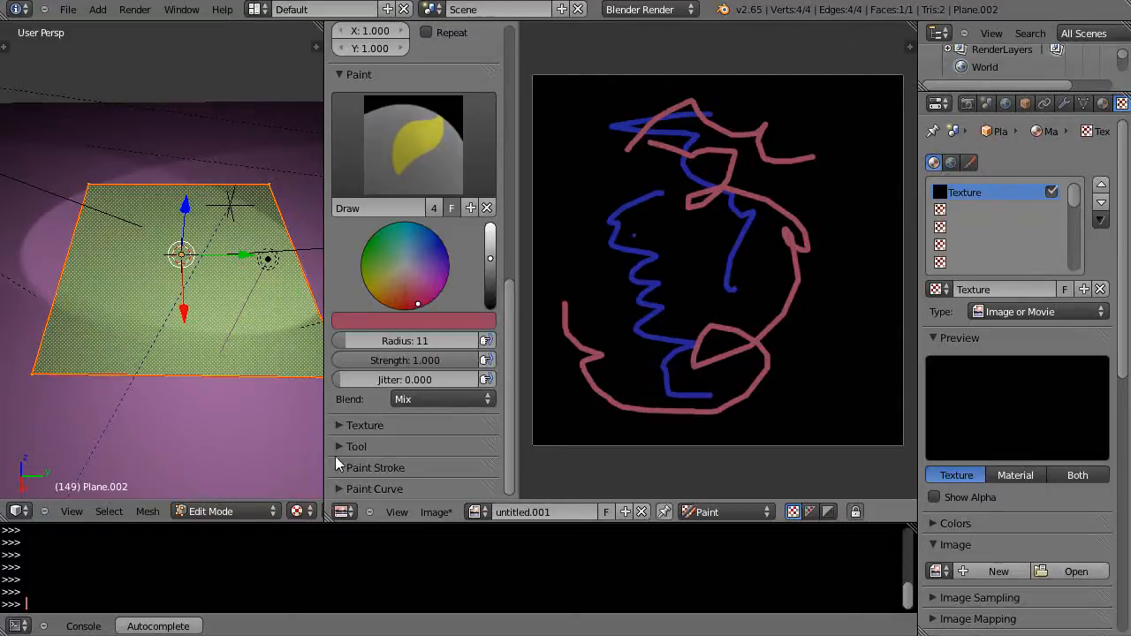
Reveal the brush stroke settings further down the Paint sidebar
{"action": "left_click", "coordinate": [375, 467]}
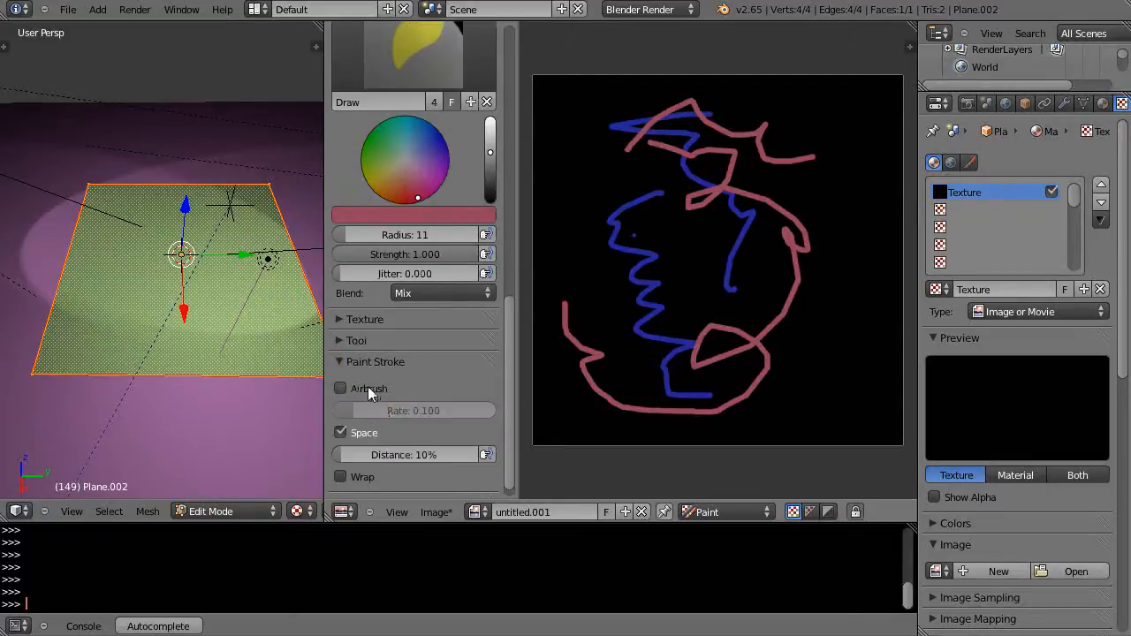
{"action": "scroll", "scroll_direction": "down", "scroll_amount": 3}
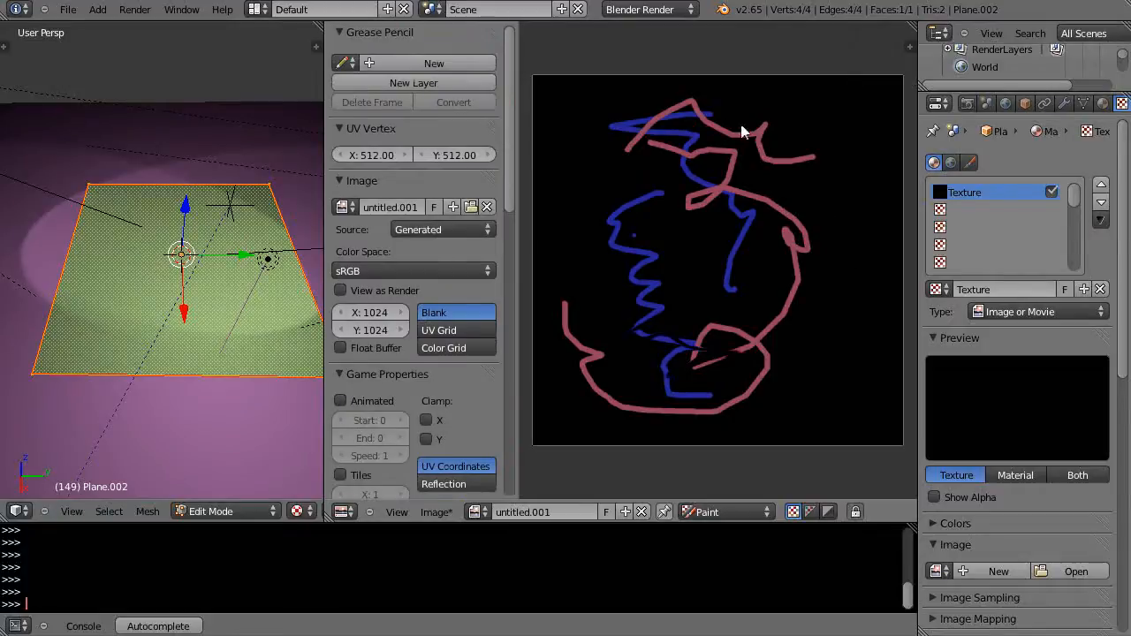
{"action": "mouse_move", "coordinate": [795, 351]}
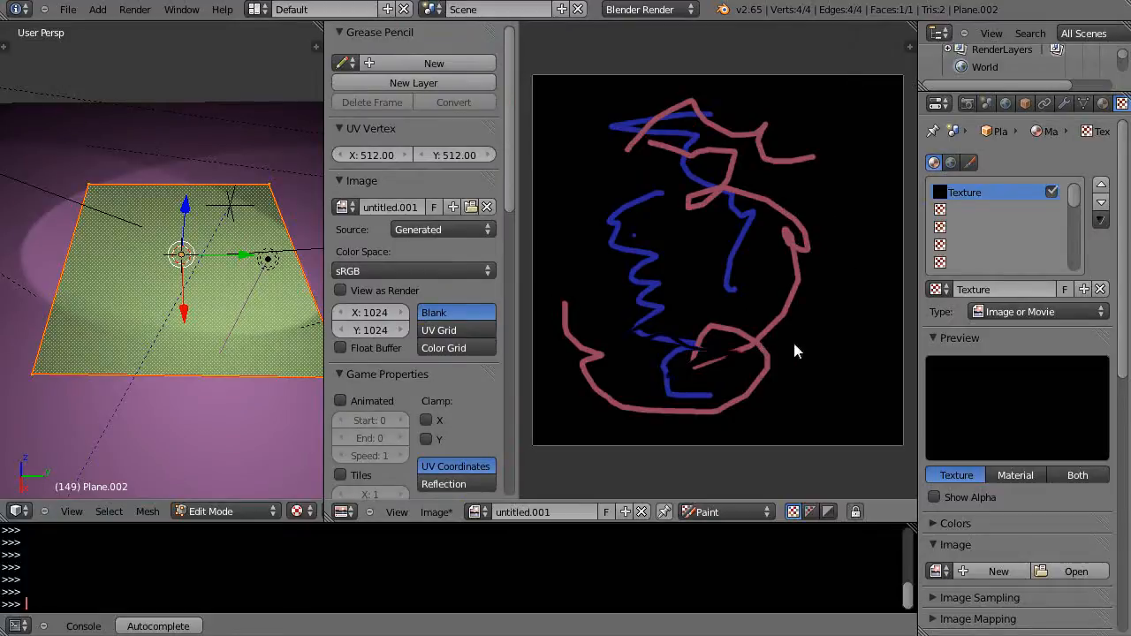
{"action": "mouse_move", "coordinate": [666, 428]}
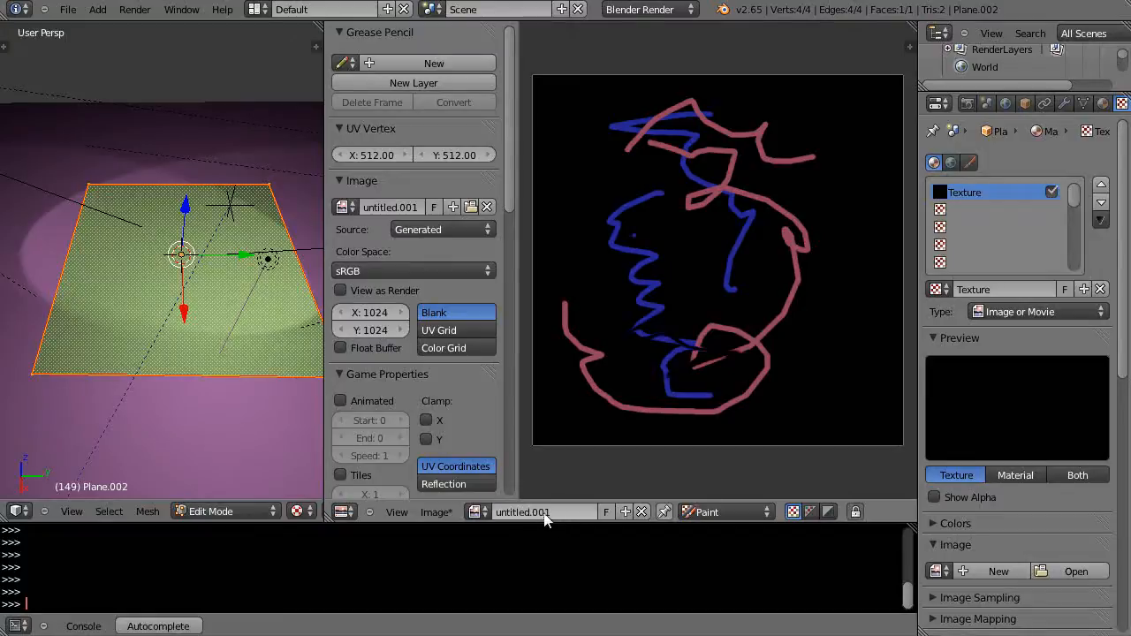
Save the painted image as a PNG in the BlenderPaintedTextures folder
{"action": "left_click", "coordinate": [437, 512]}
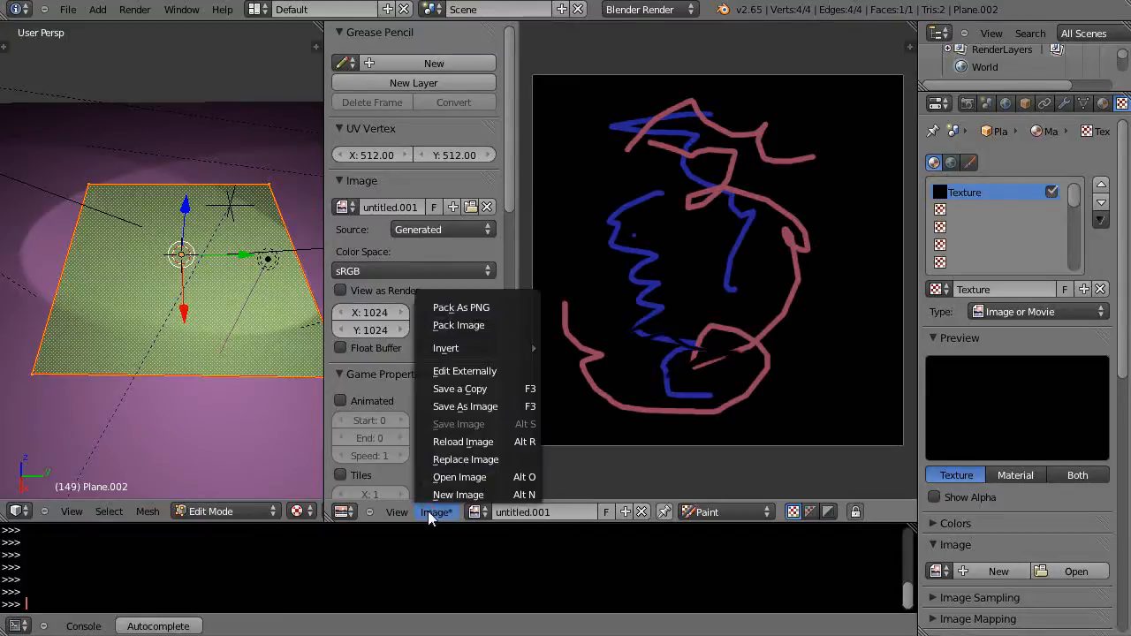
{"action": "left_click", "coordinate": [465, 407]}
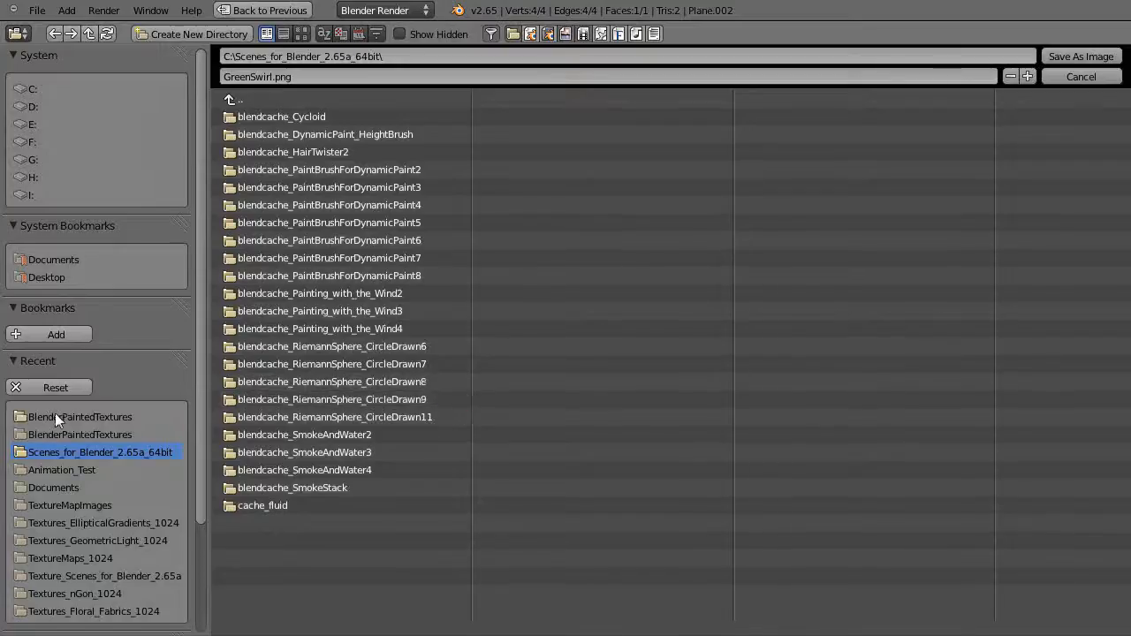
{"action": "left_click", "coordinate": [80, 417]}
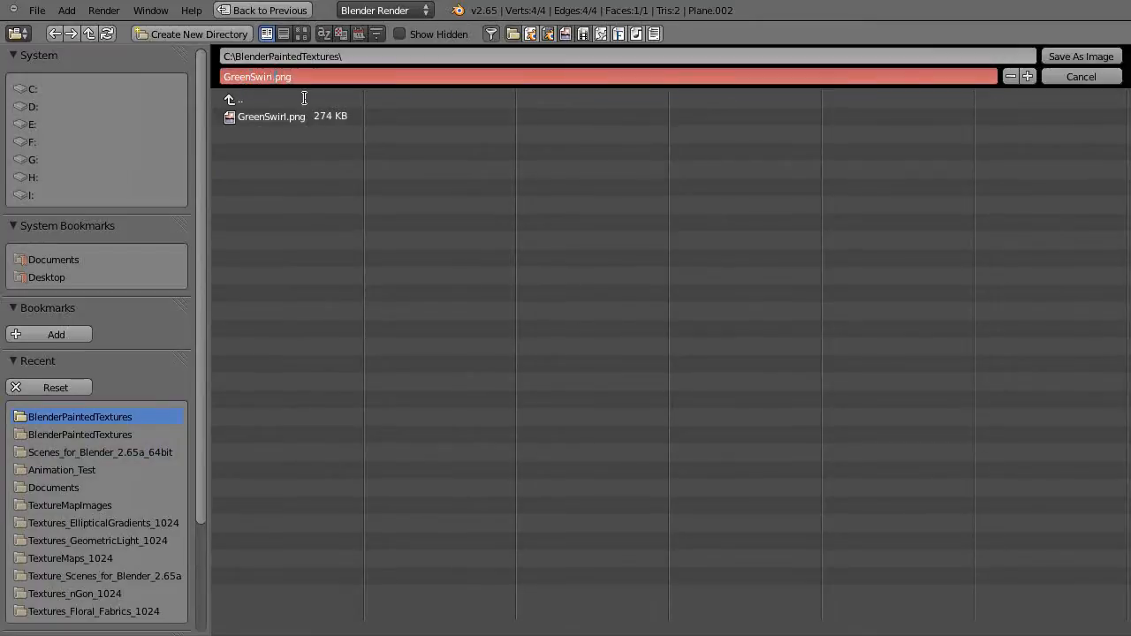
{"action": "key", "text": "BackSpace"}
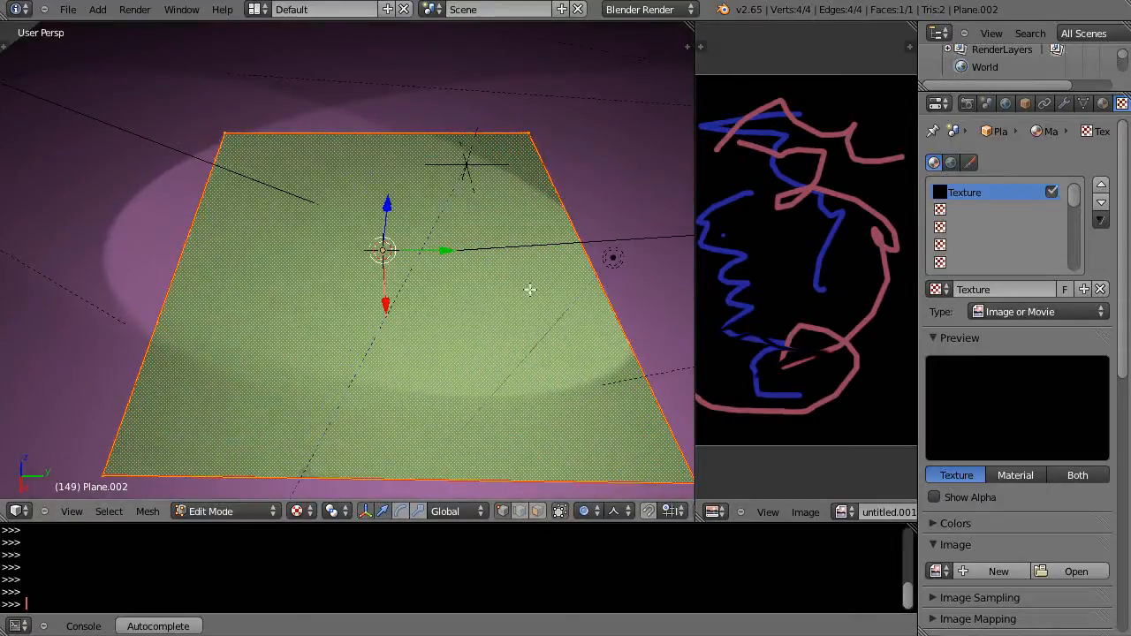
{"action": "mouse_move", "coordinate": [557, 334]}
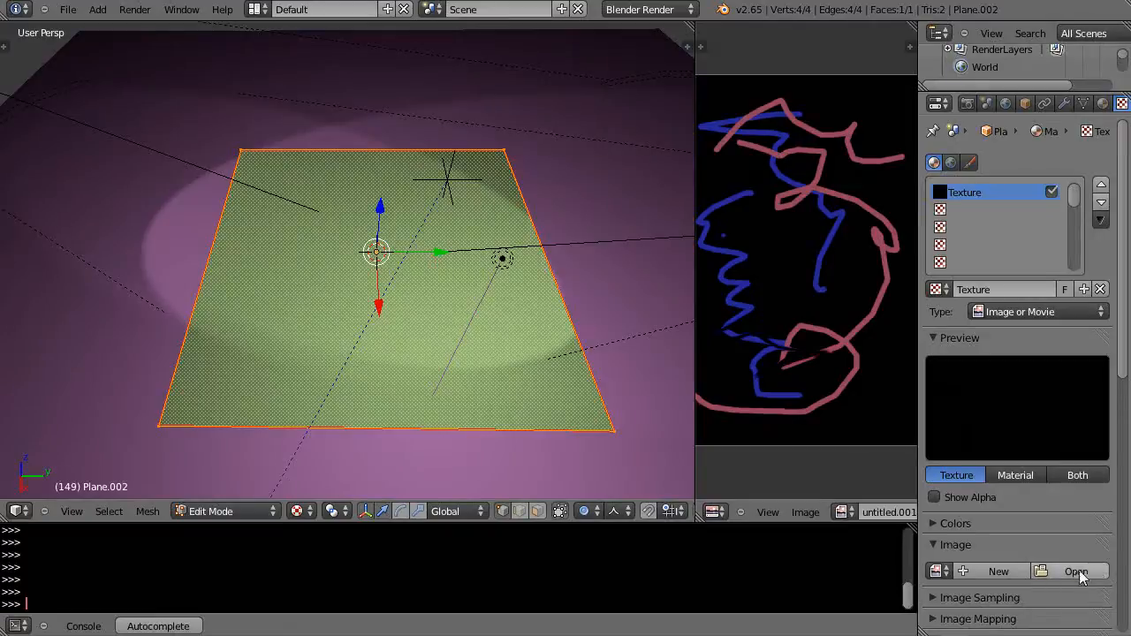
Load ColorVariety.png as the texture image and return the plane to Object Mode
{"action": "left_click", "coordinate": [1076, 571]}
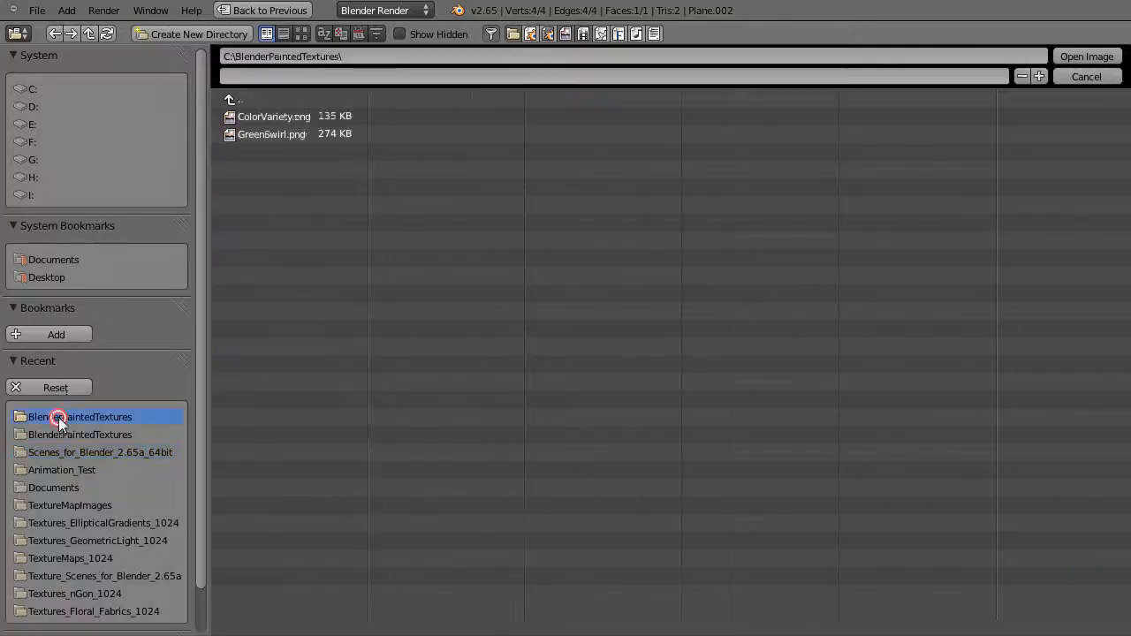
{"action": "left_click", "coordinate": [1087, 56]}
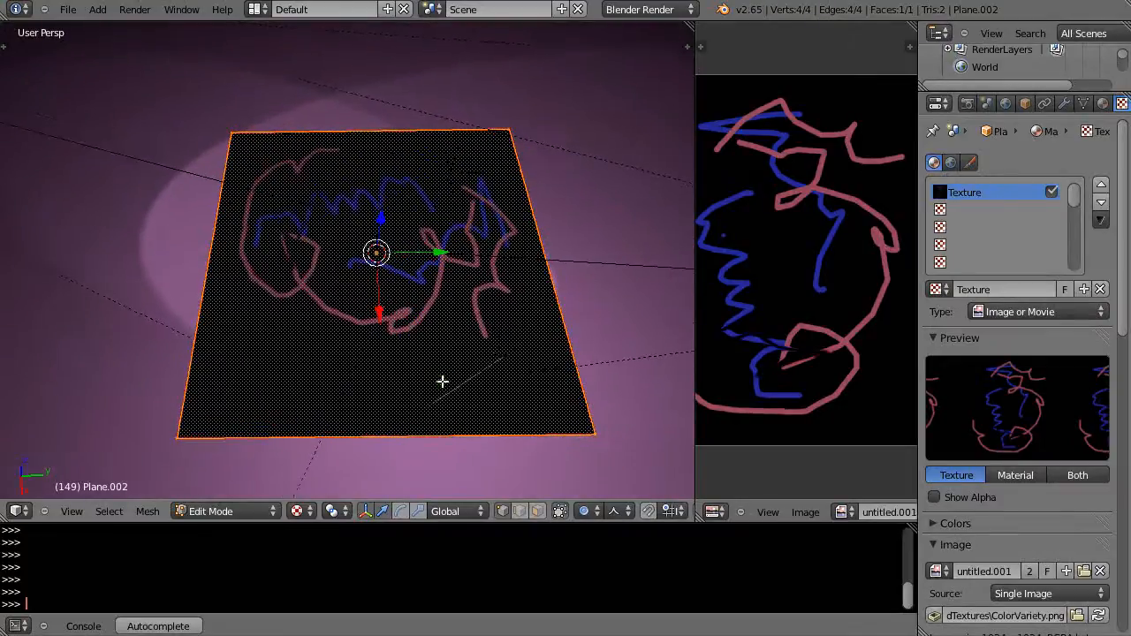
{"action": "key", "text": "Tab"}
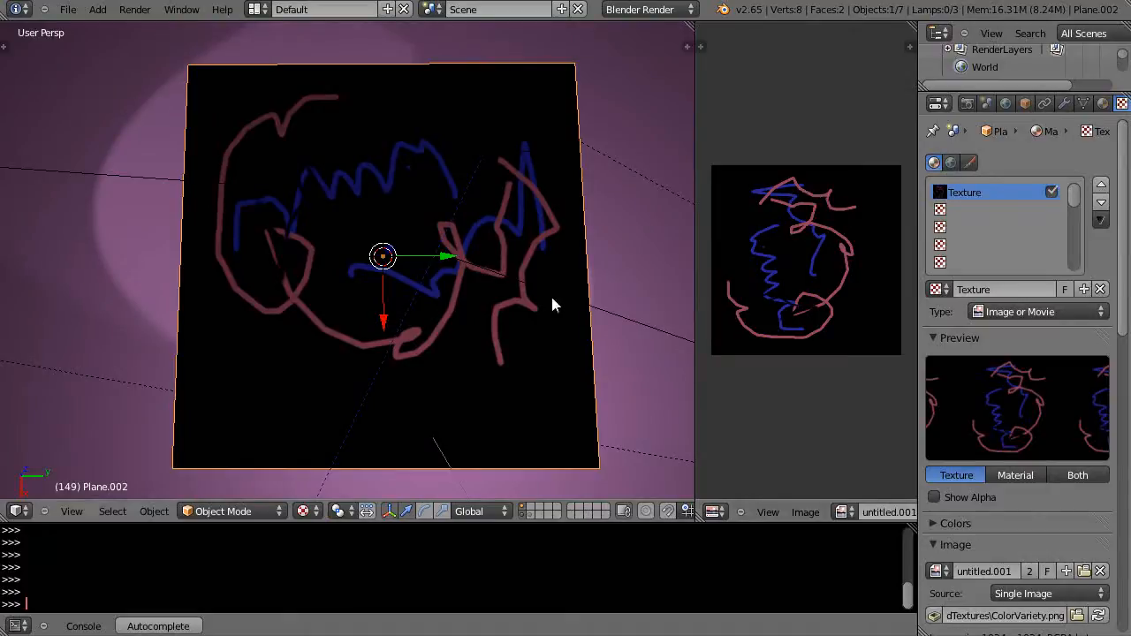
{"action": "mouse_move", "coordinate": [397, 234]}
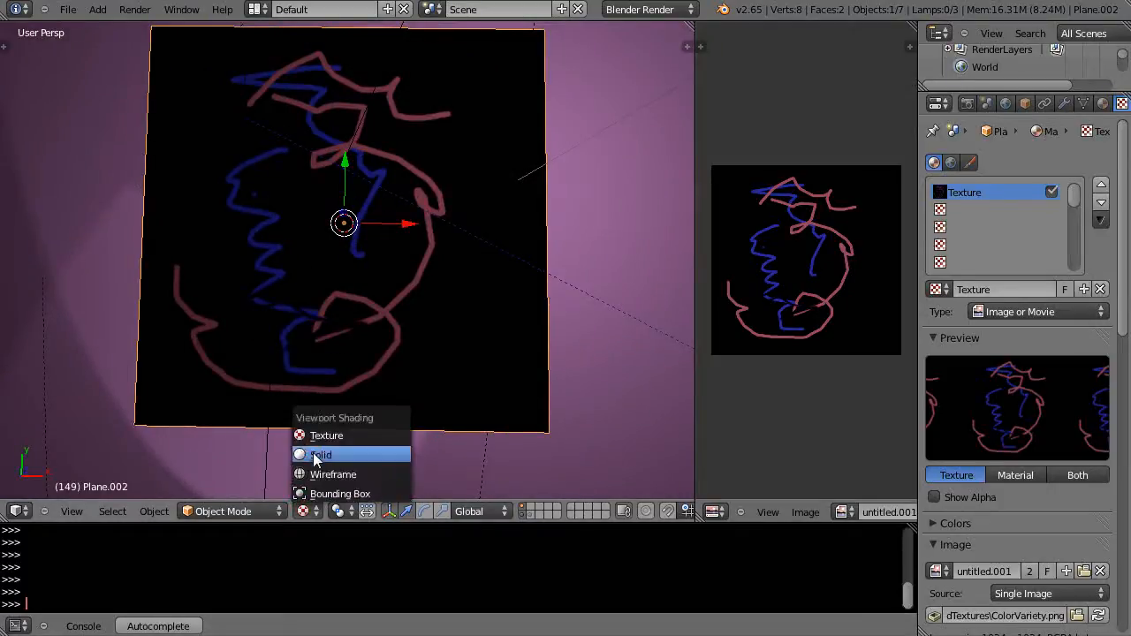
Switch the plane's viewport shading to Solid, then back to Texture
{"action": "left_click", "coordinate": [321, 455]}
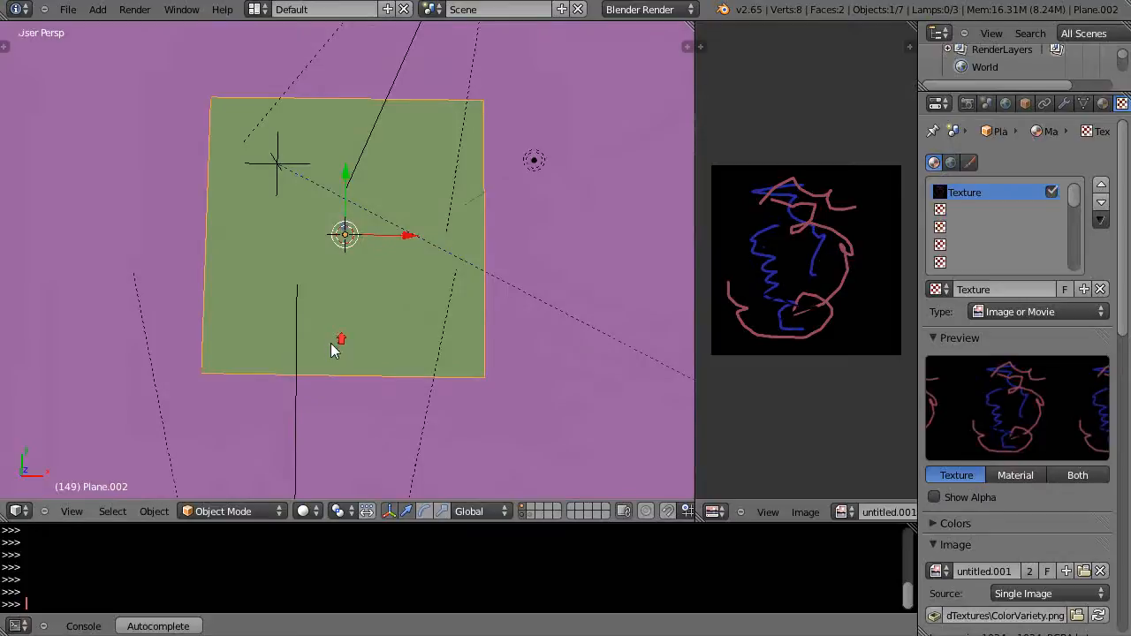
{"action": "left_click", "coordinate": [302, 511]}
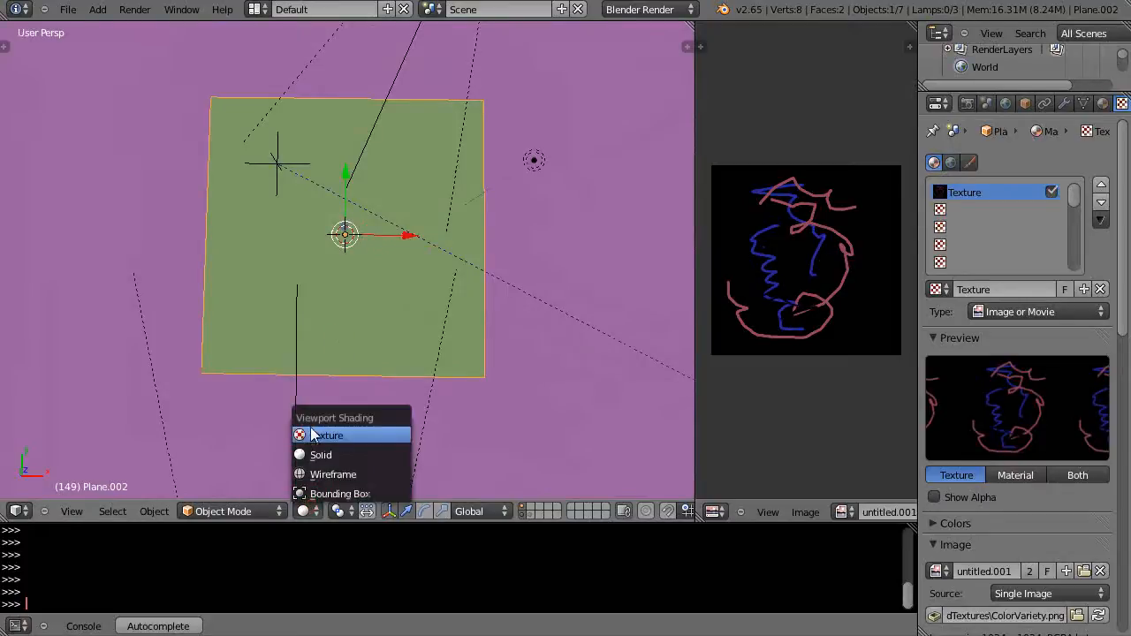
{"action": "left_click", "coordinate": [328, 435]}
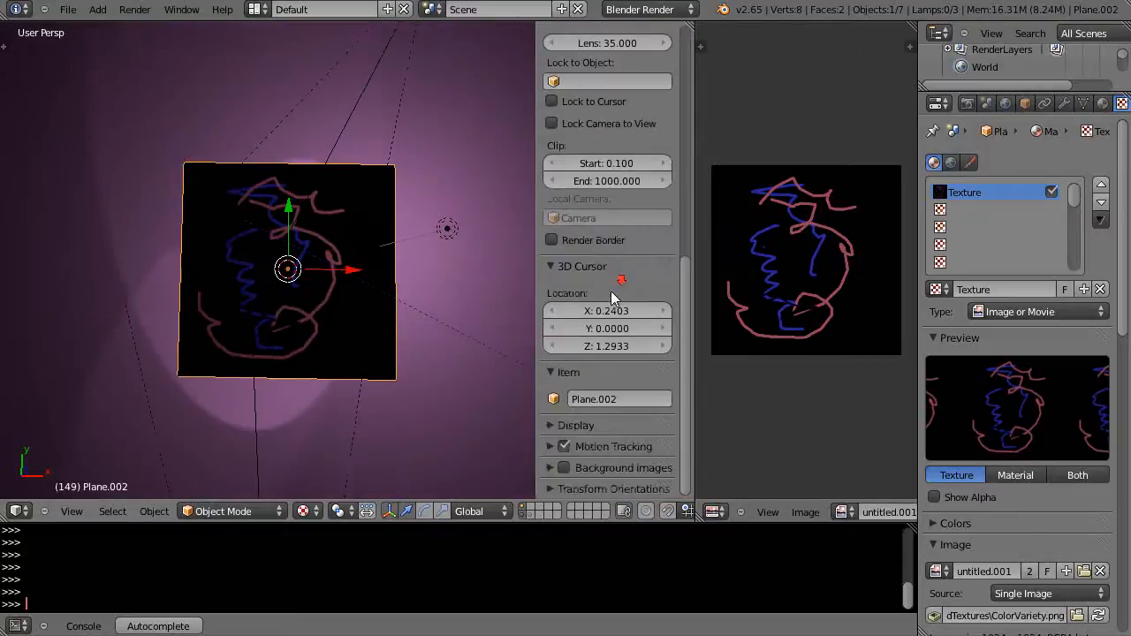
Change Display material shading from GLSL to Multitexture, then orbit to view the plane at an angle
{"action": "left_click", "coordinate": [575, 425]}
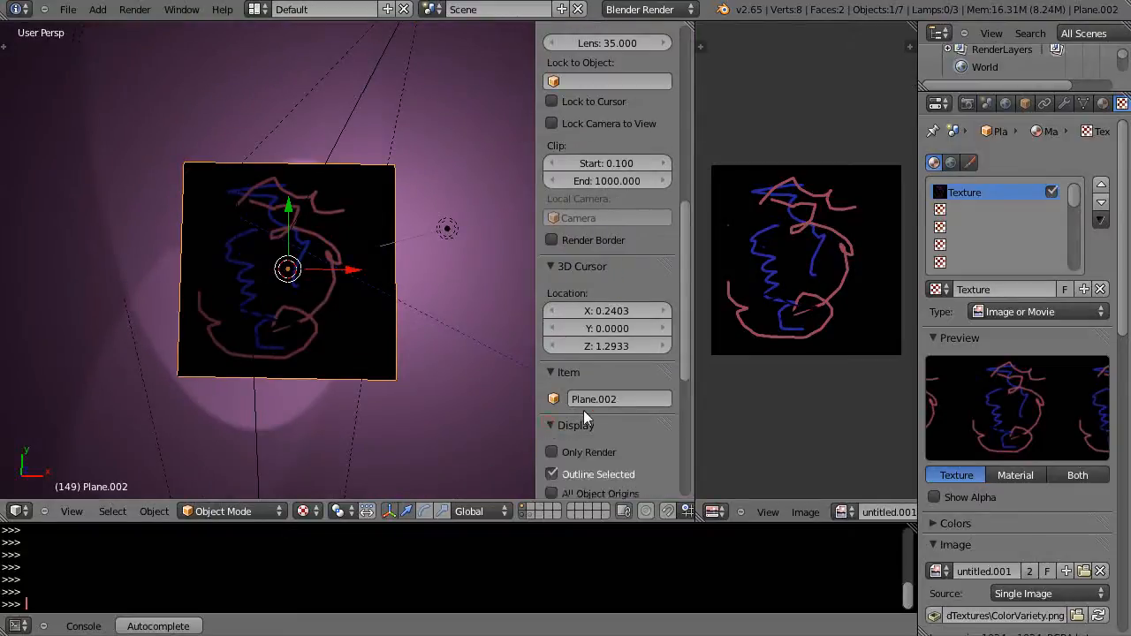
{"action": "scroll", "scroll_direction": "down", "scroll_amount": 3}
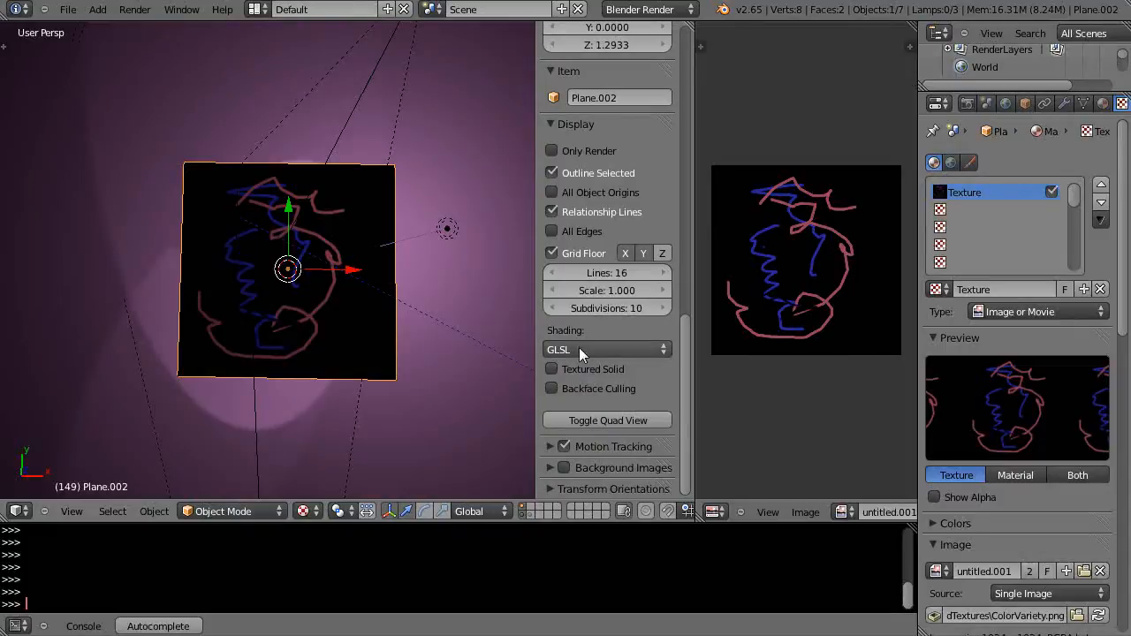
{"action": "mouse_move", "coordinate": [137, 358]}
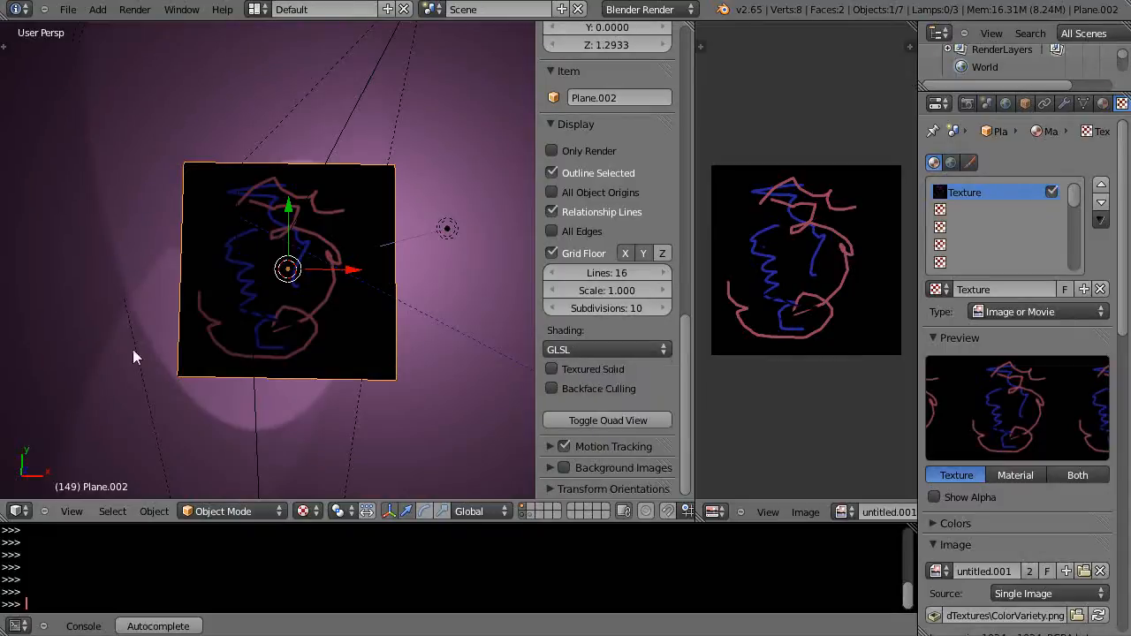
{"action": "mouse_move", "coordinate": [431, 305]}
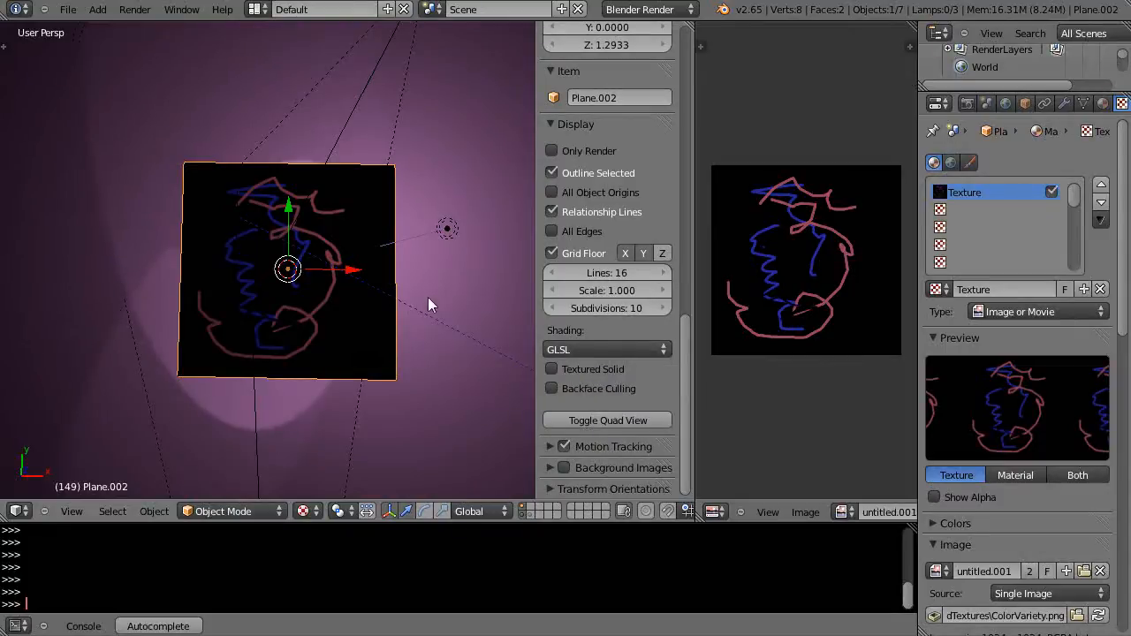
{"action": "left_click", "coordinate": [607, 349]}
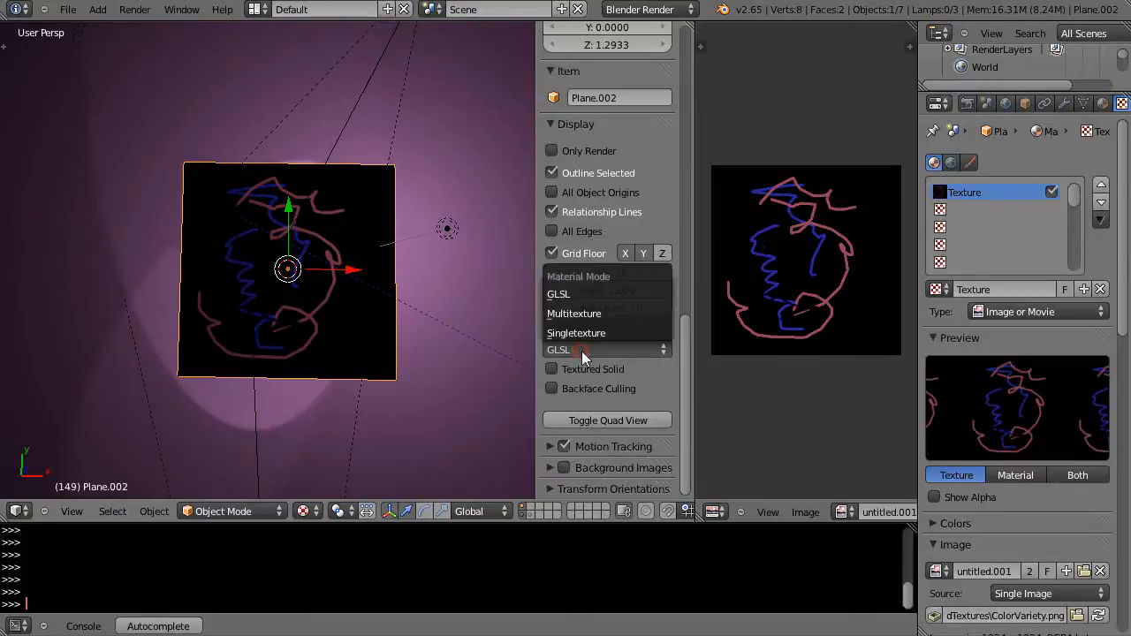
{"action": "left_click", "coordinate": [575, 314]}
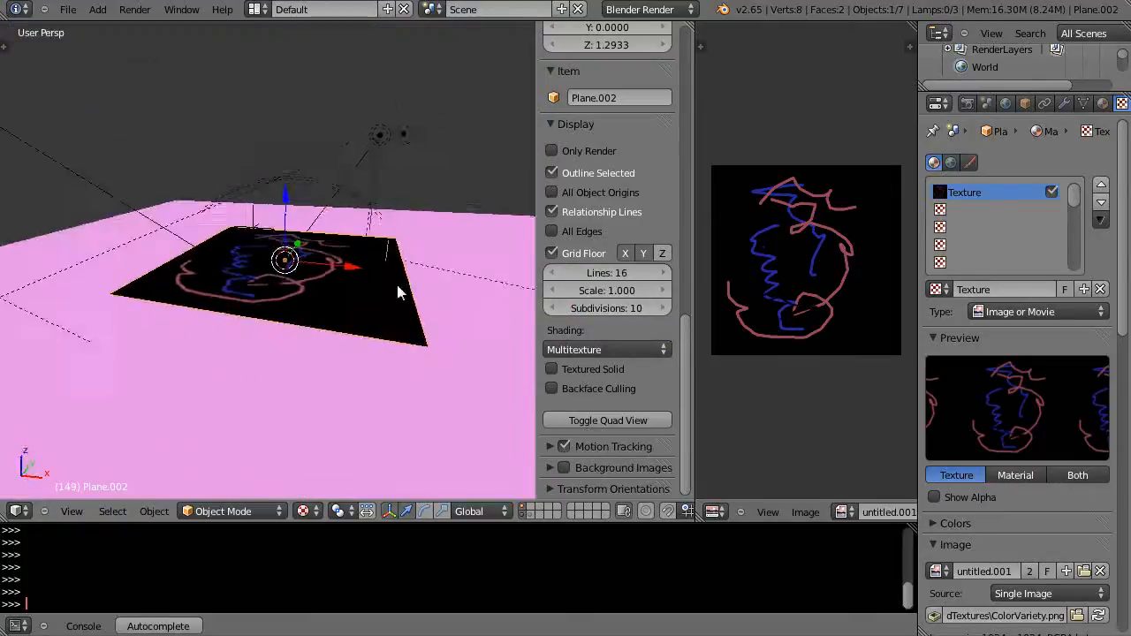
{"action": "left_click", "coordinate": [608, 349]}
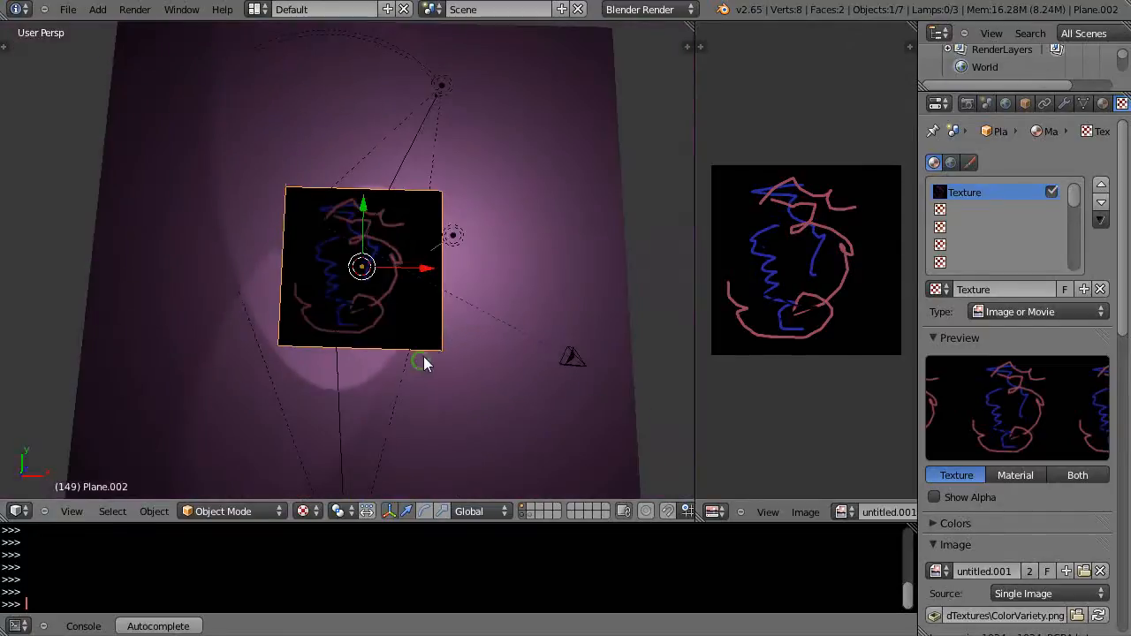
{"action": "left_click_drag", "start_coordinate": [424, 362], "coordinate": [363, 353]}
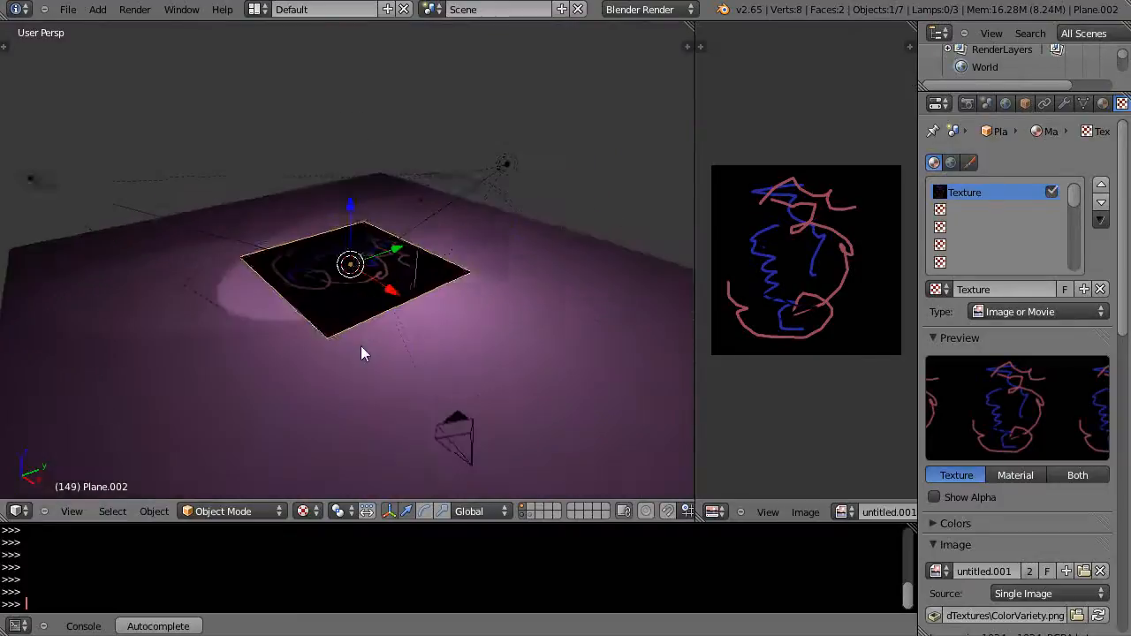